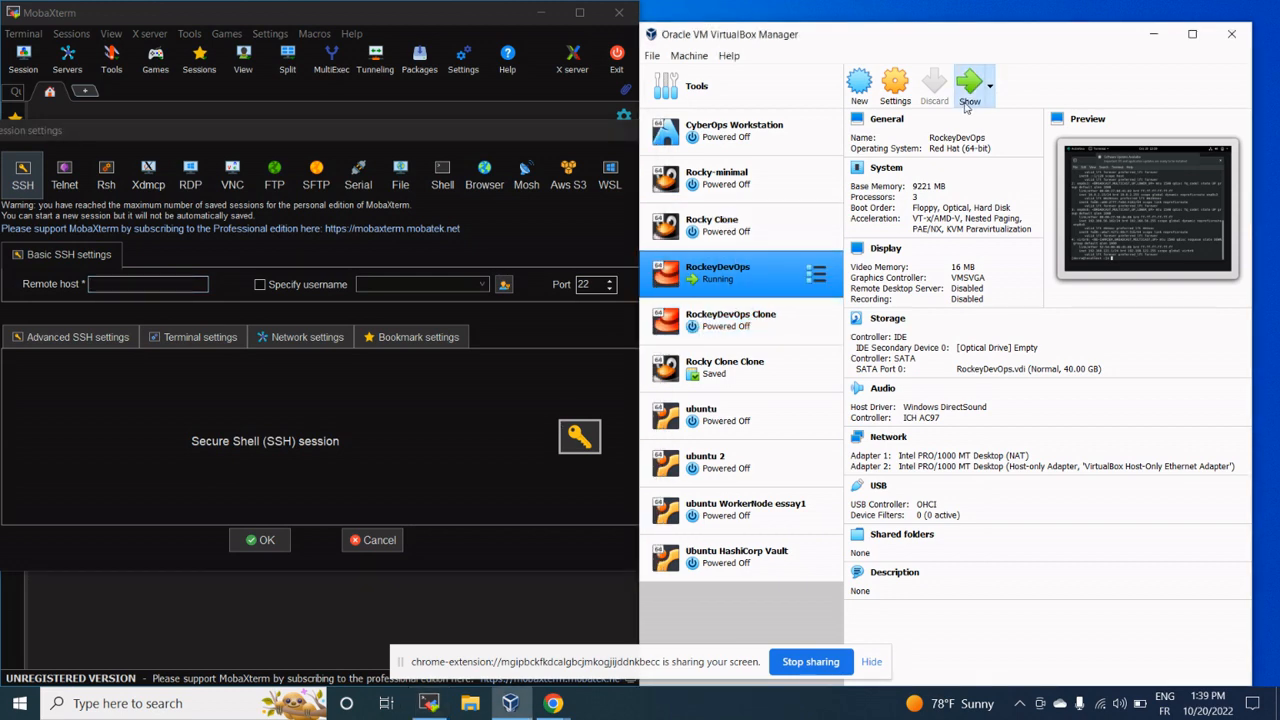
- Show the running RockeyDevOps VM window and dismiss the keyboard capture notice
left_click(968, 85)
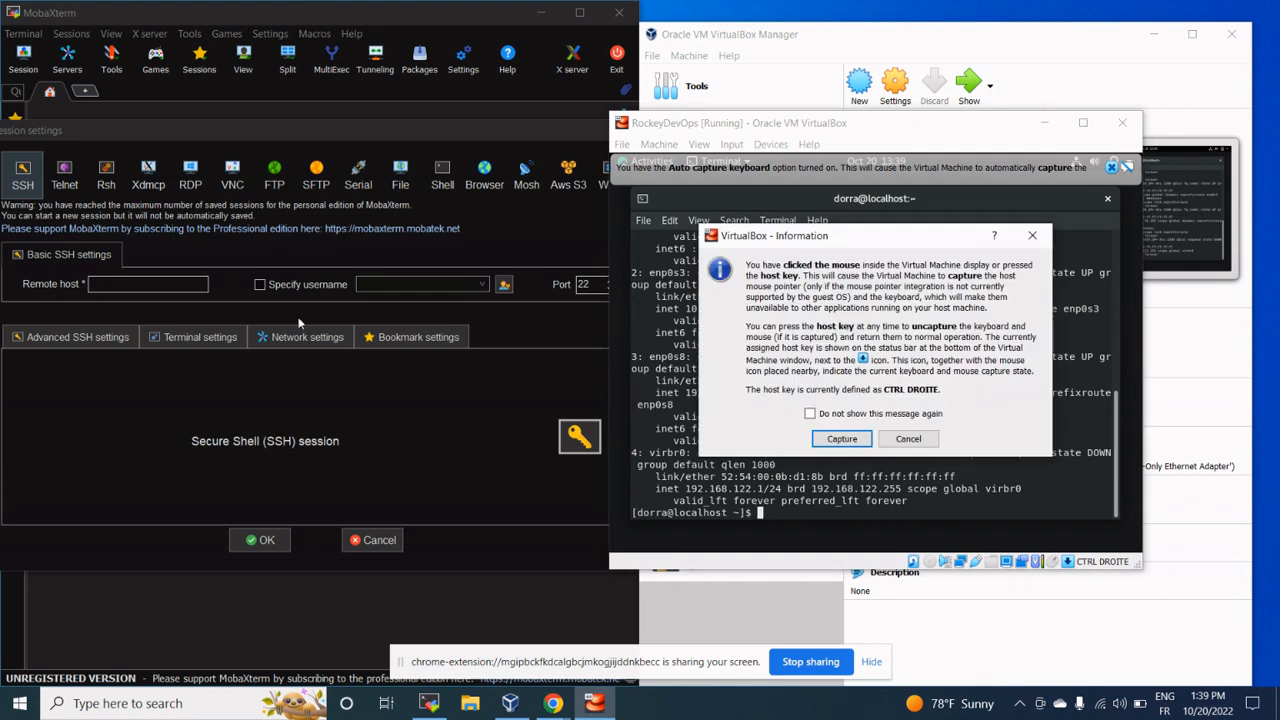
left_click(841, 438)
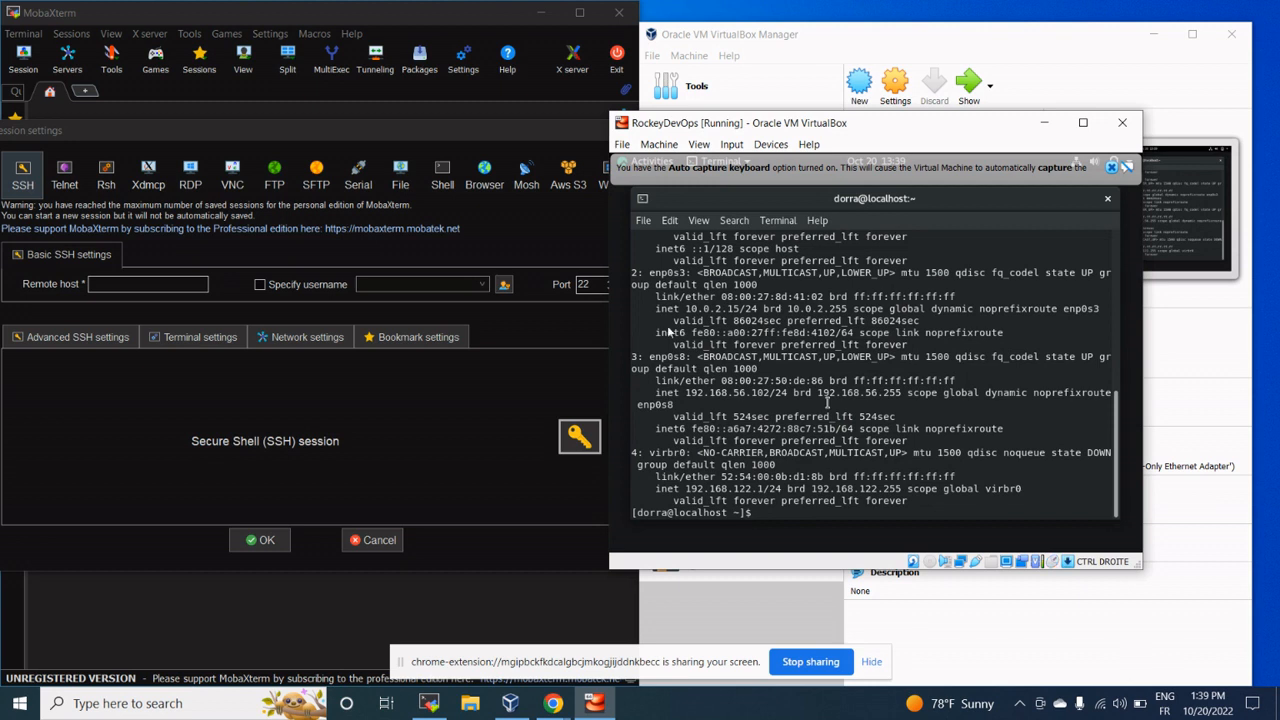
- Start an SSH session to 192.168.56.102 and log in as dorra
type("1")
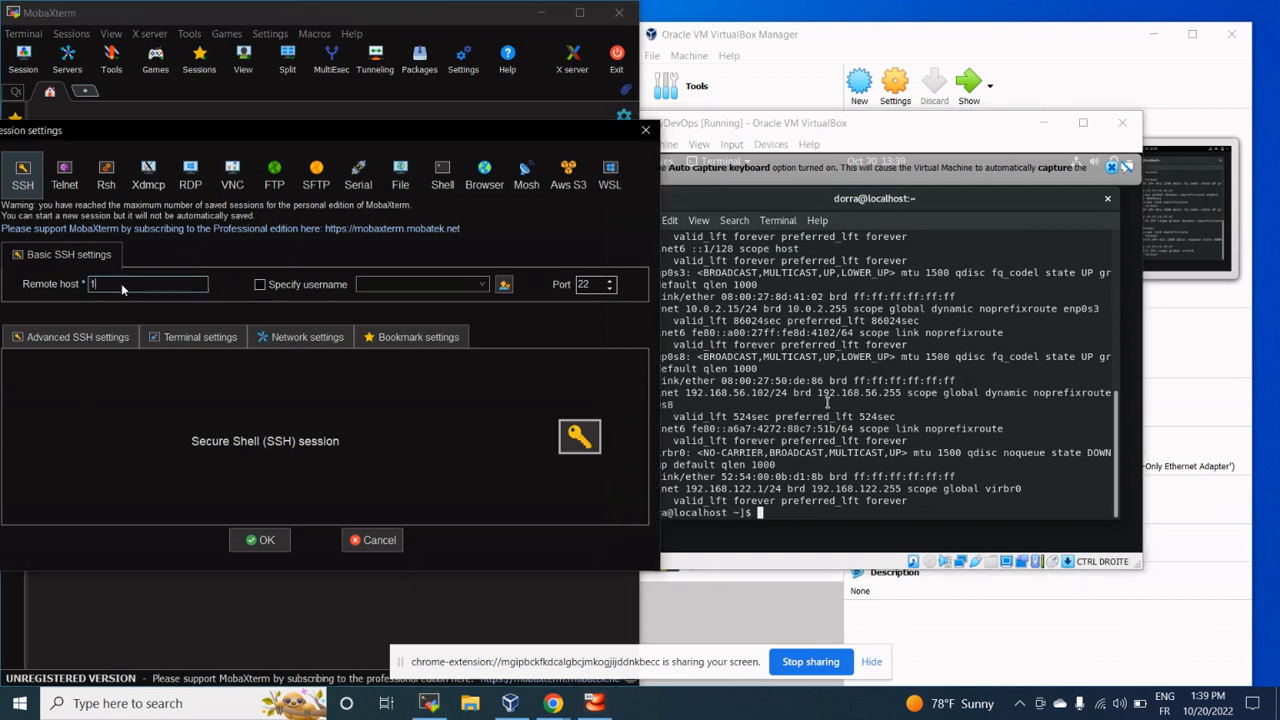
type("92.168.56.102")
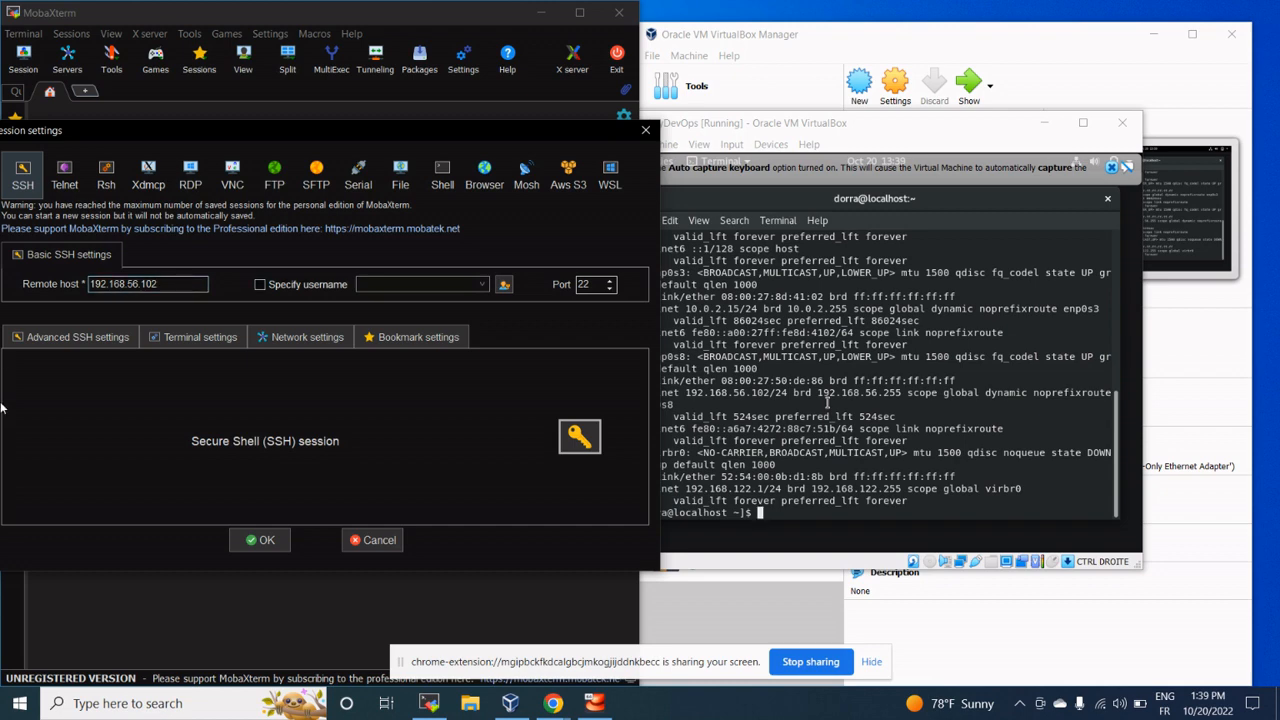
left_click(259, 539)
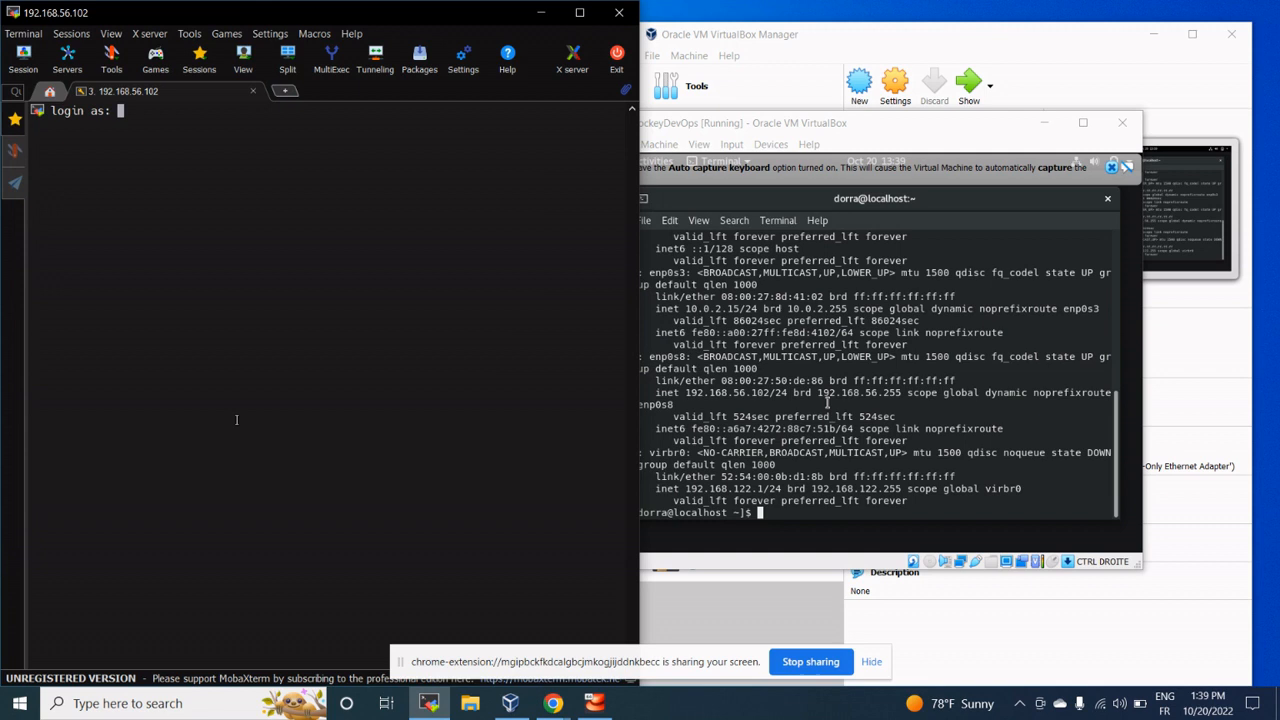
type("dorra")
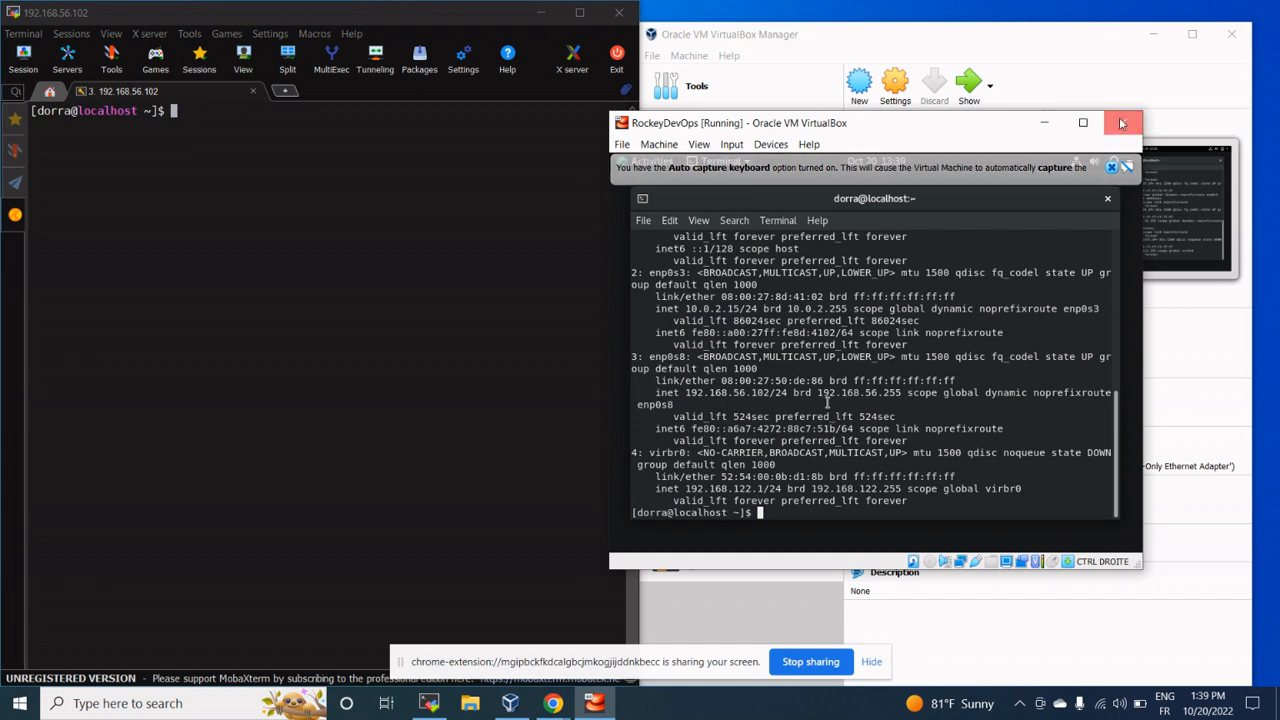
- Close the RockeyDevOps window, keeping it running in background, then open a new Chrome window
left_click(1122, 122)
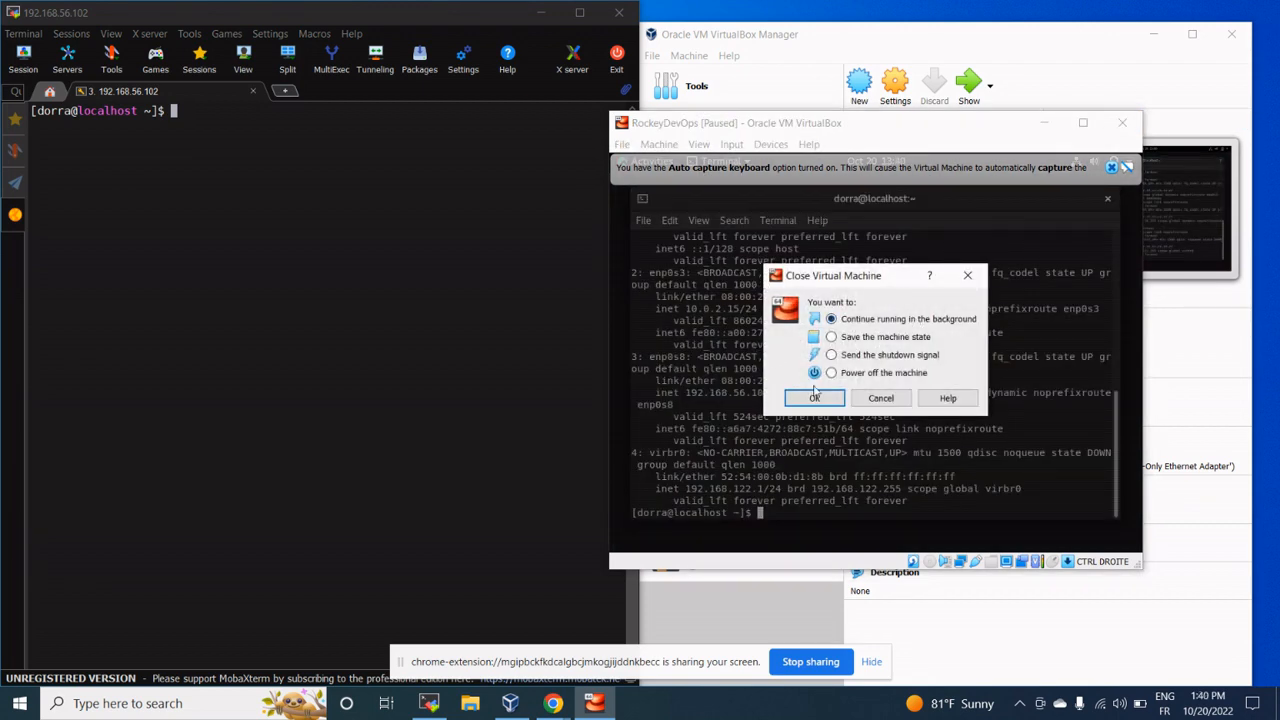
left_click(814, 397)
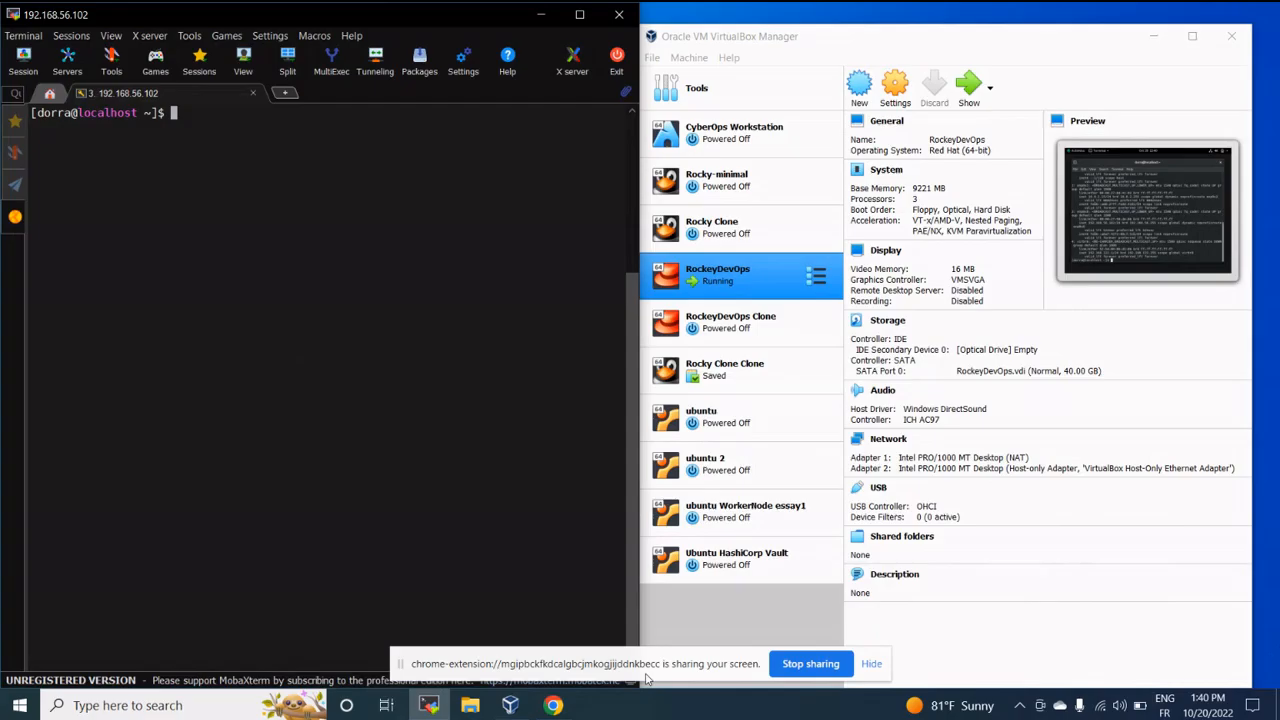
right_click(553, 705)
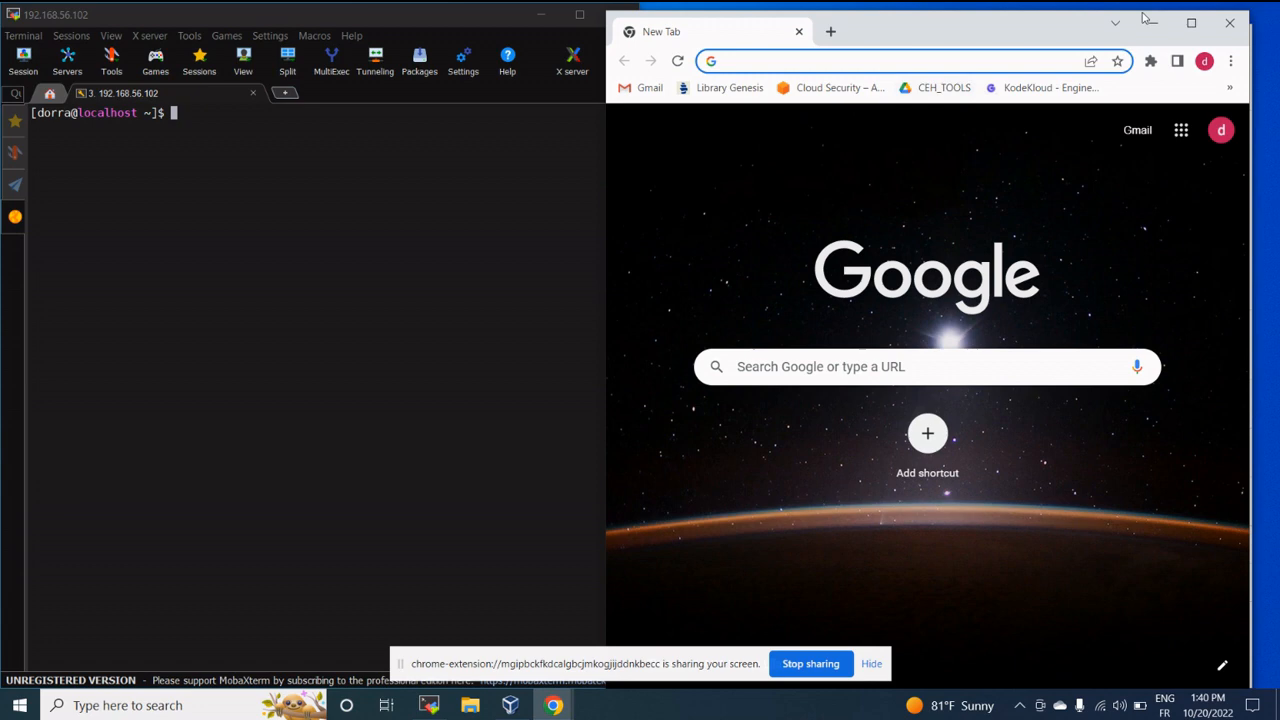
- Search Google for 'helm' and open the Installing Helm guide on helm.sh
left_click(1191, 23)
type("helm")
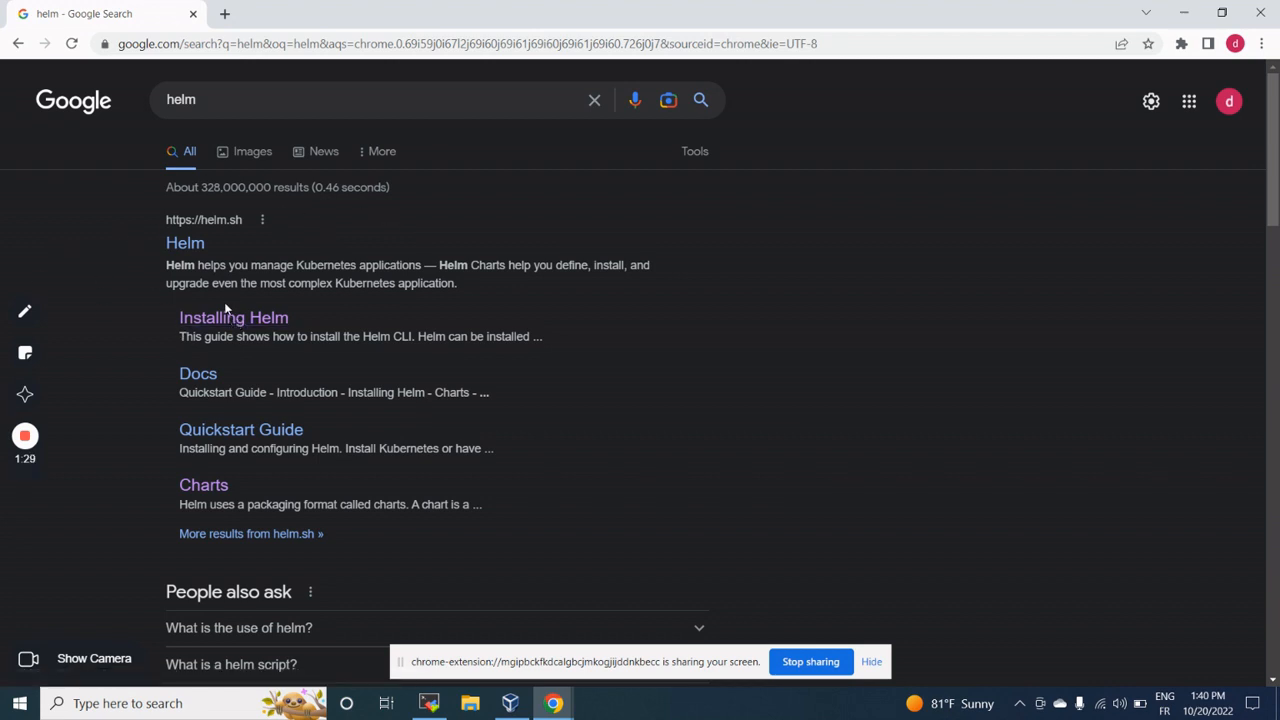
mouse_move(236, 245)
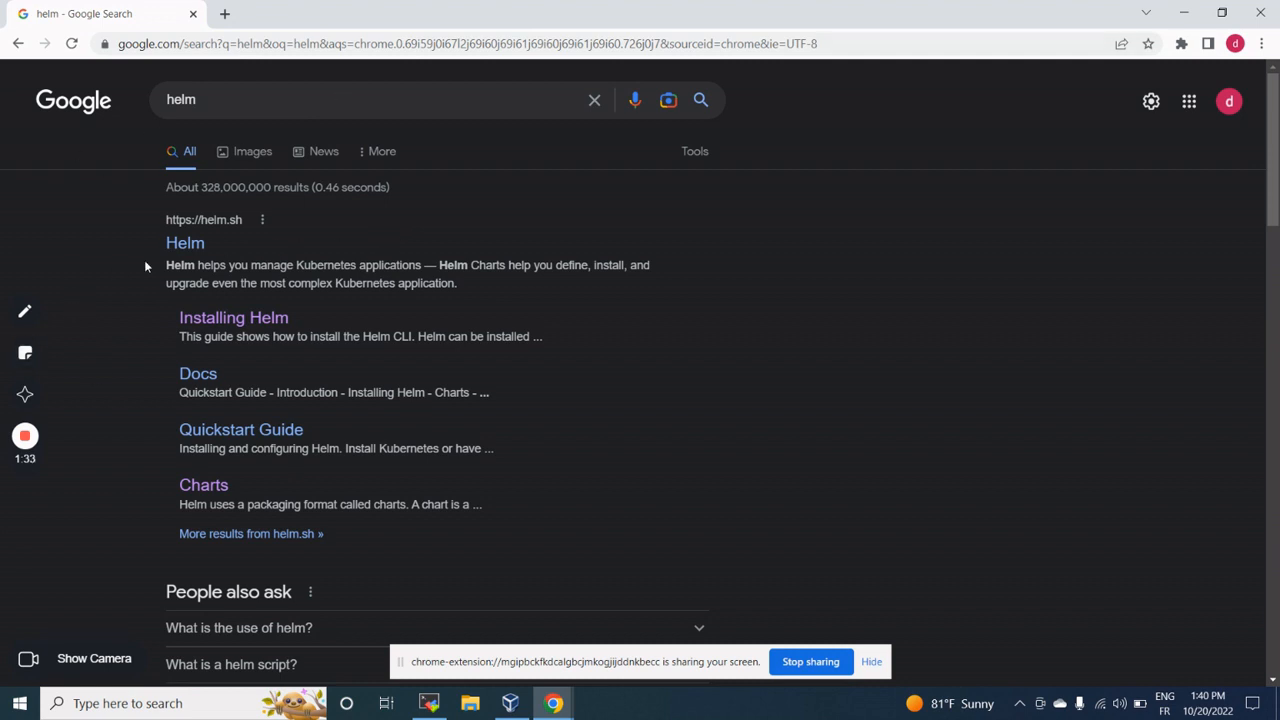
mouse_move(222, 257)
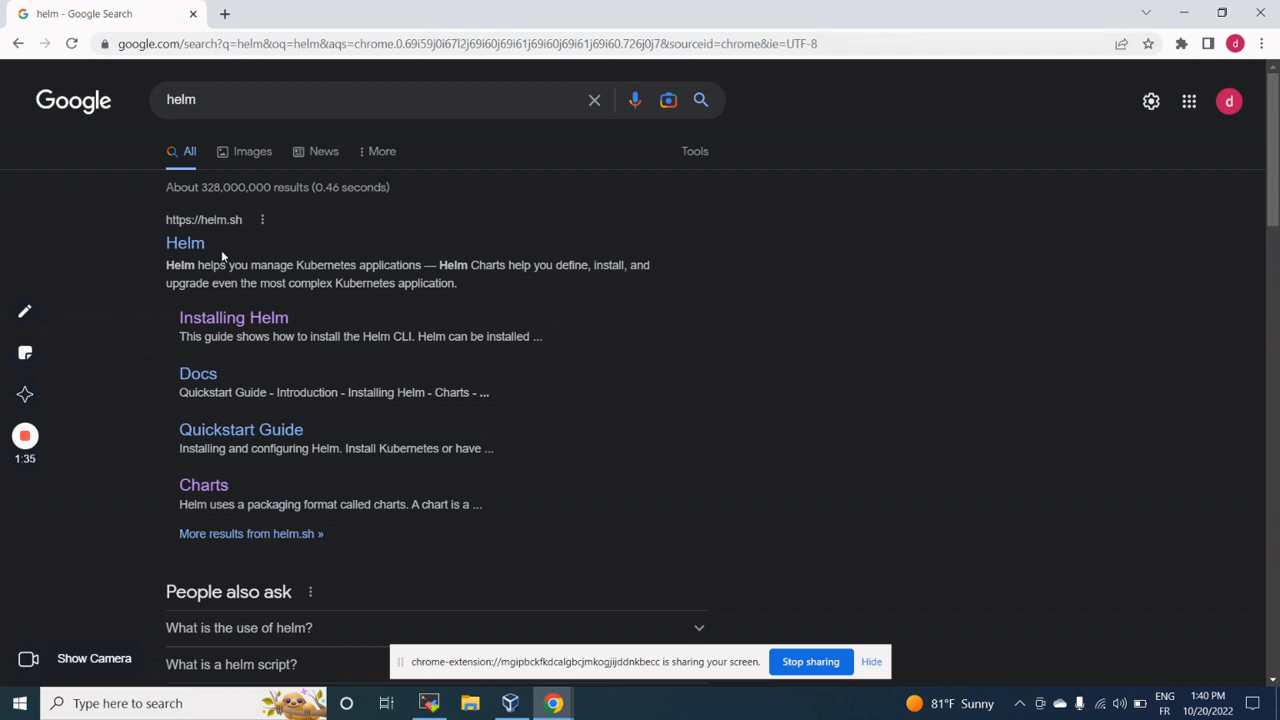
mouse_move(250, 301)
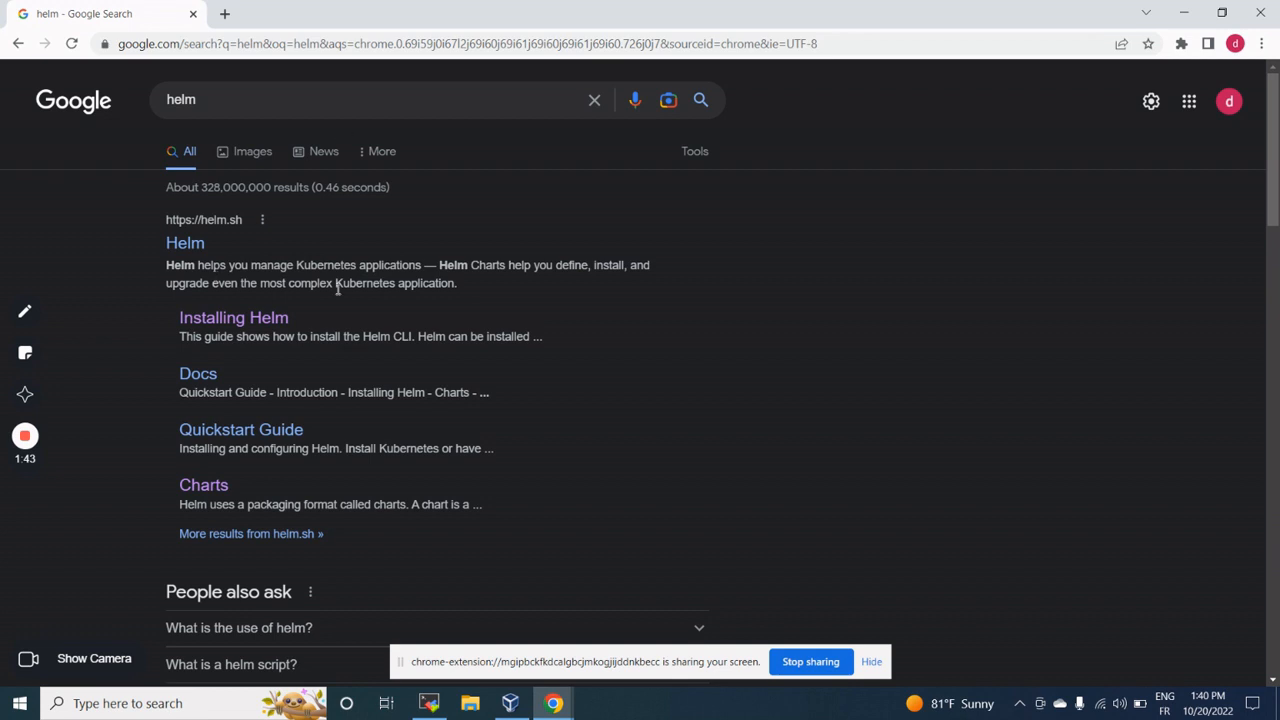
left_click(233, 317)
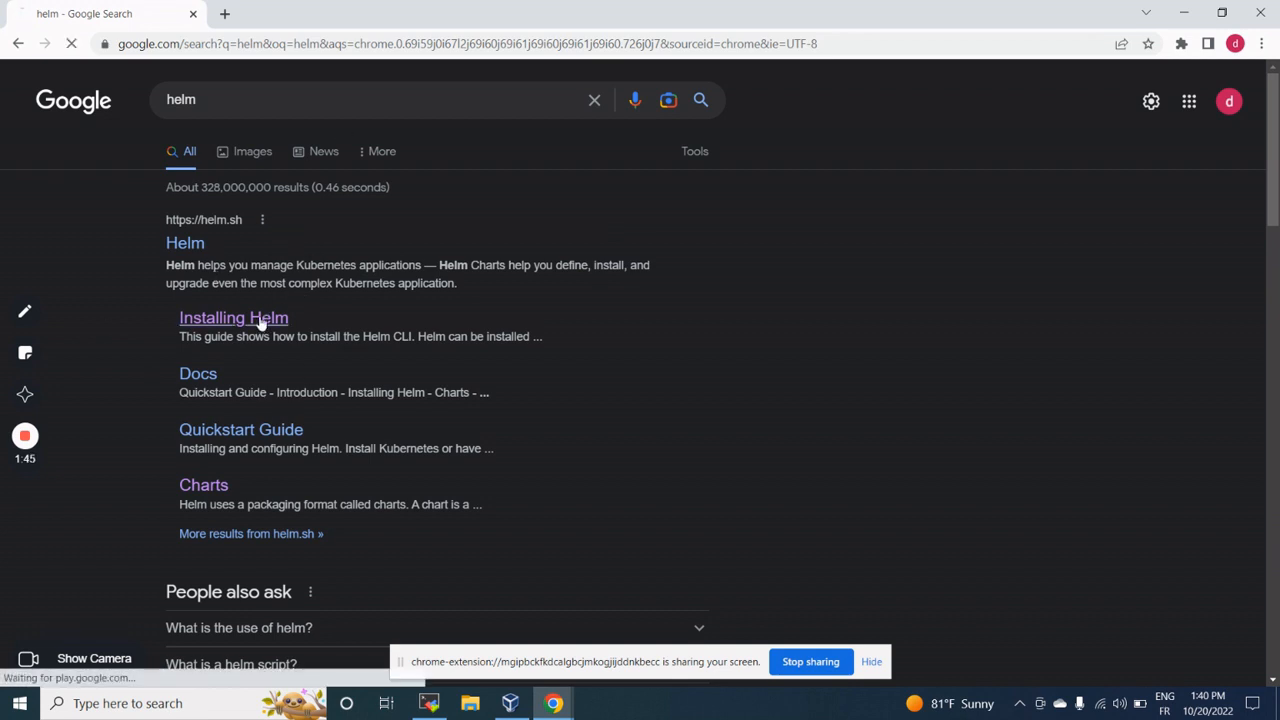
- On the Helm 3.10.1 GitHub release page, copy the Linux amd64 download link
left_click(233, 317)
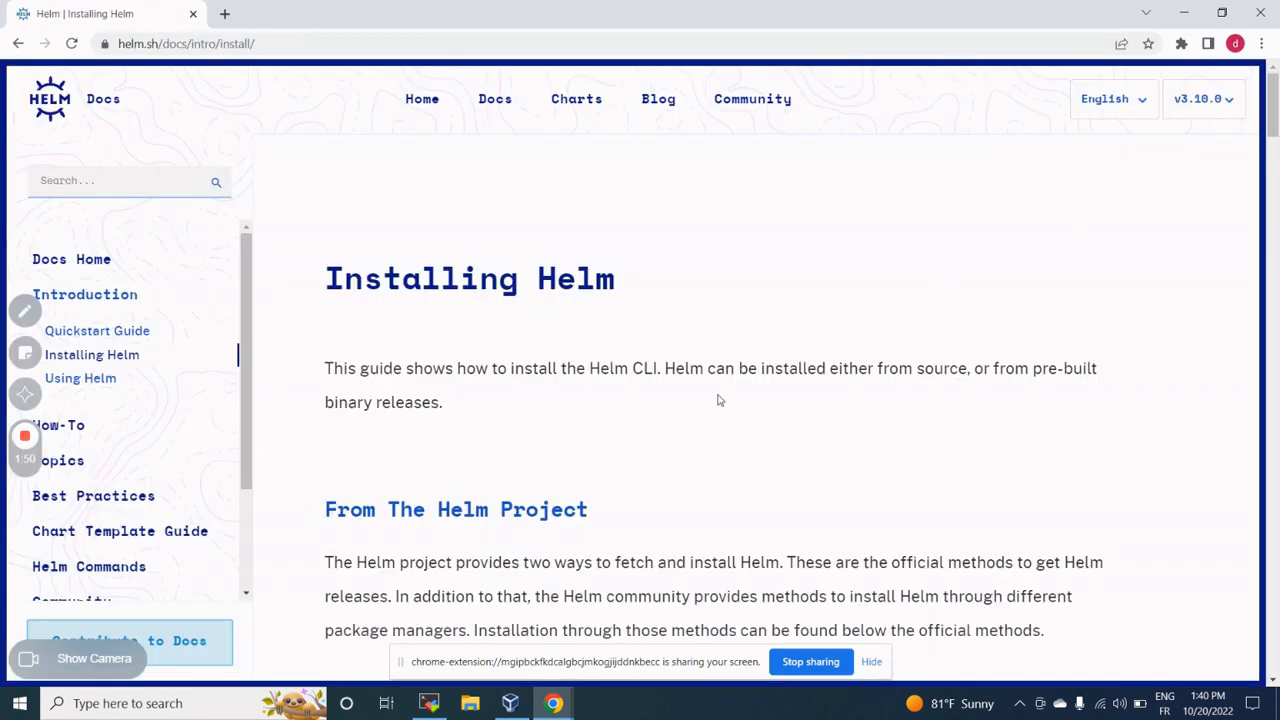
scroll("down", 3)
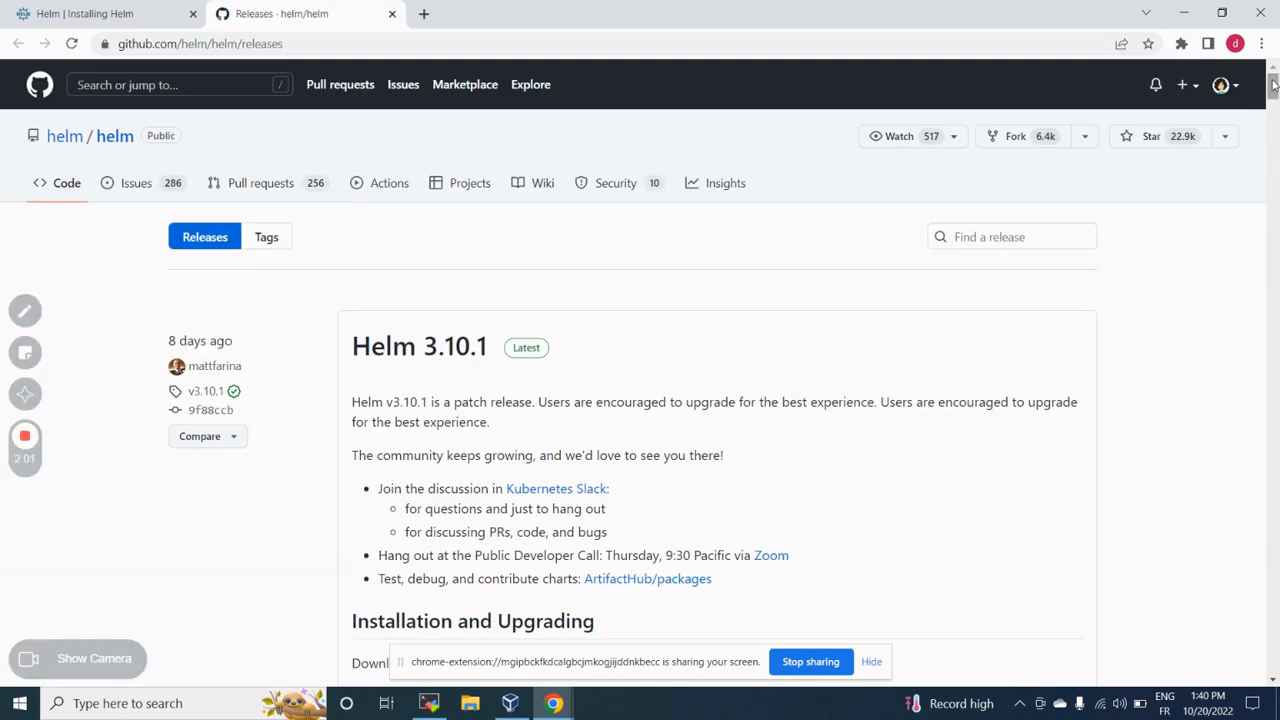
scroll("down", 3)
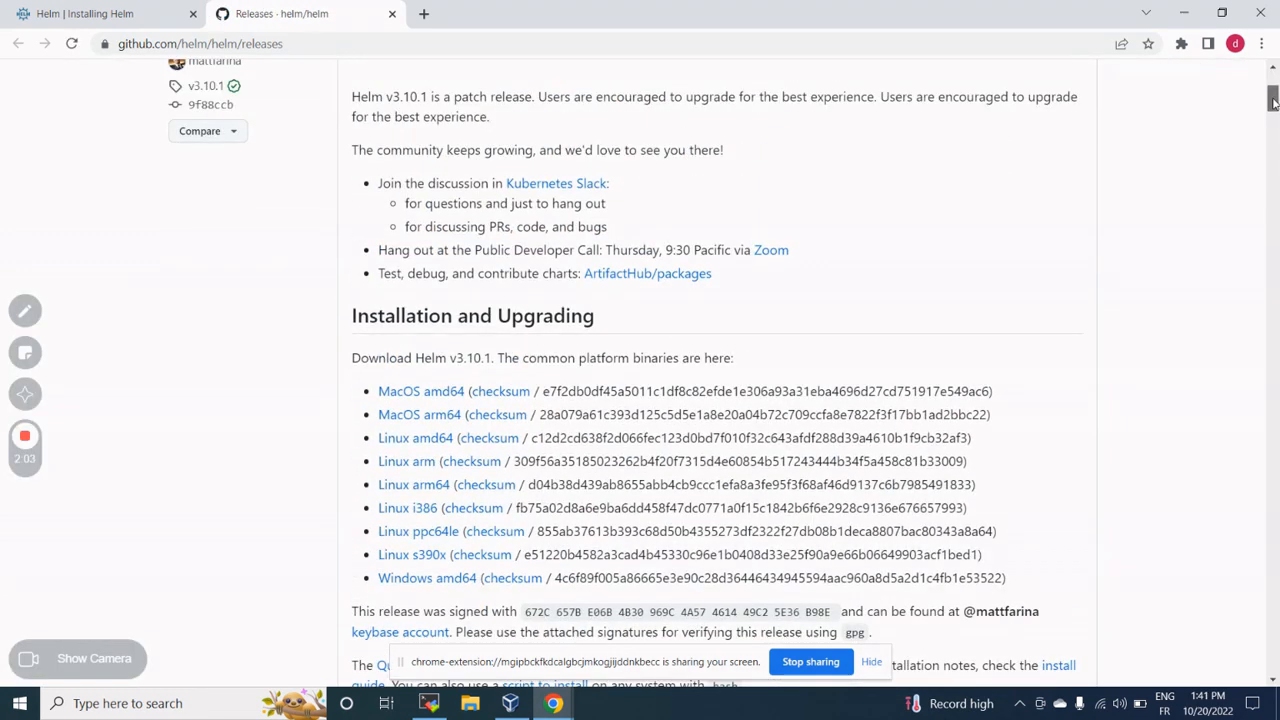
scroll("down", 3)
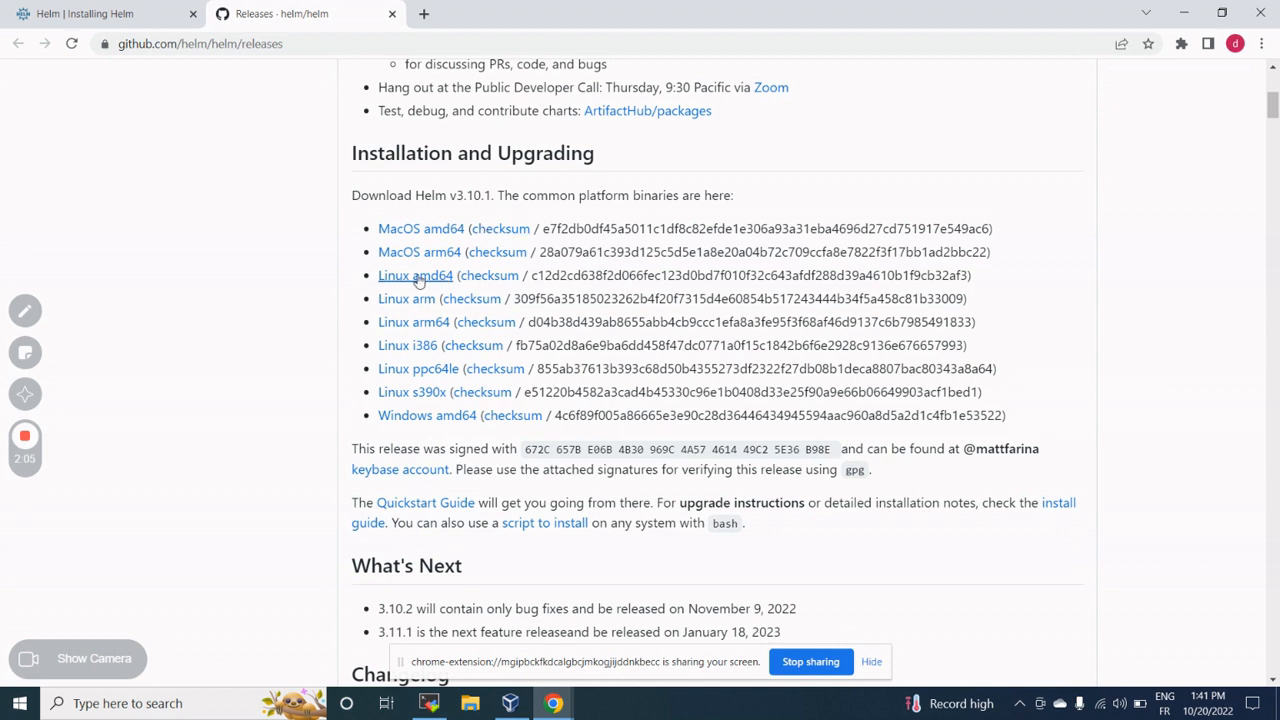
mouse_move(418, 368)
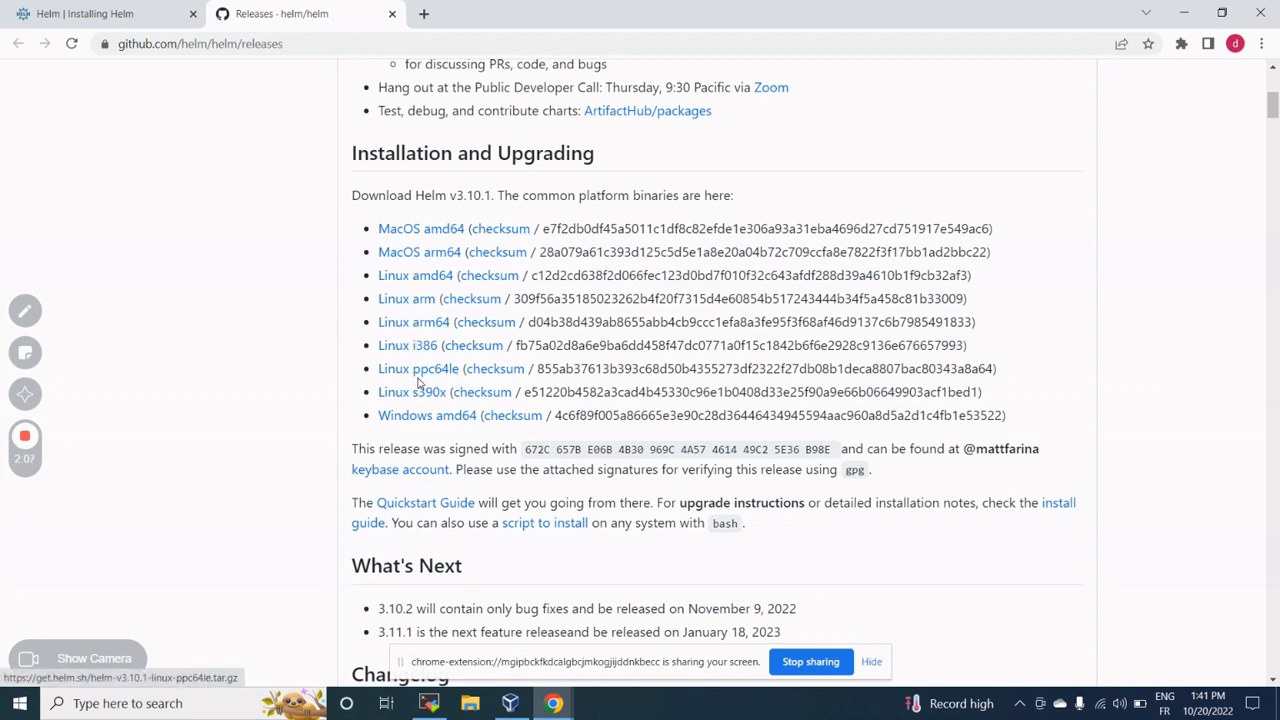
mouse_move(415, 275)
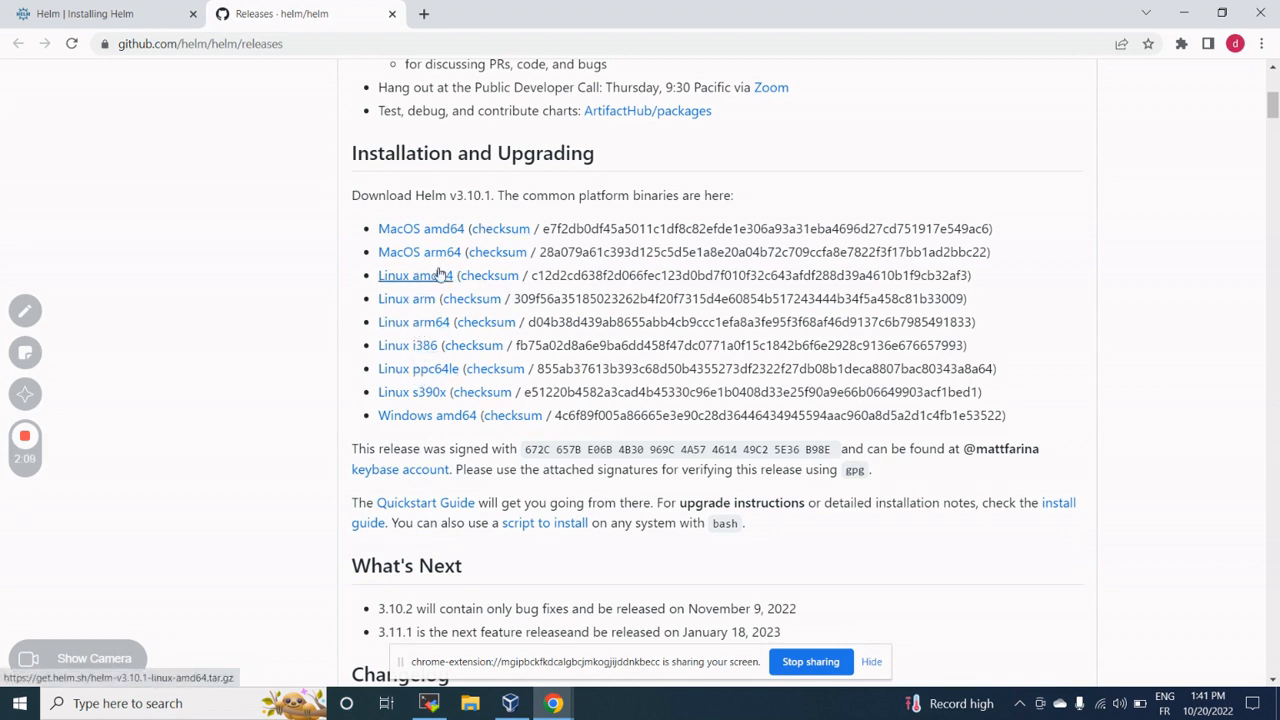
mouse_move(488, 321)
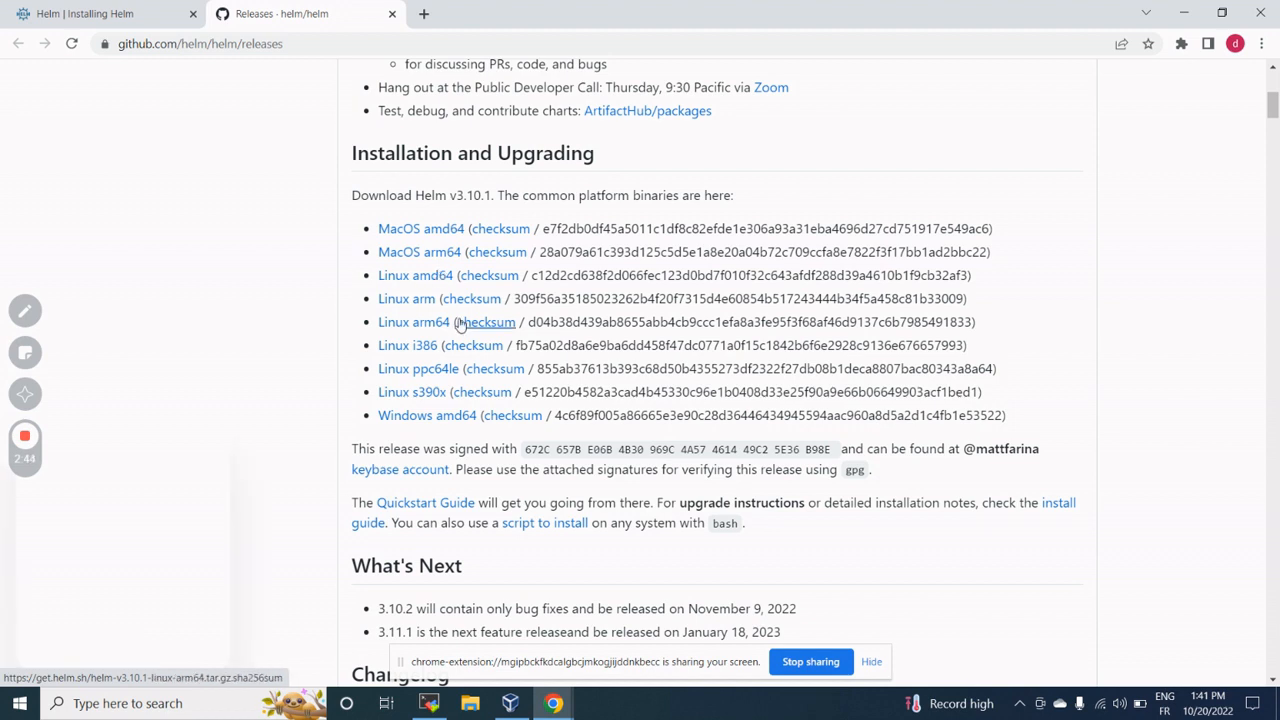
right_click(415, 275)
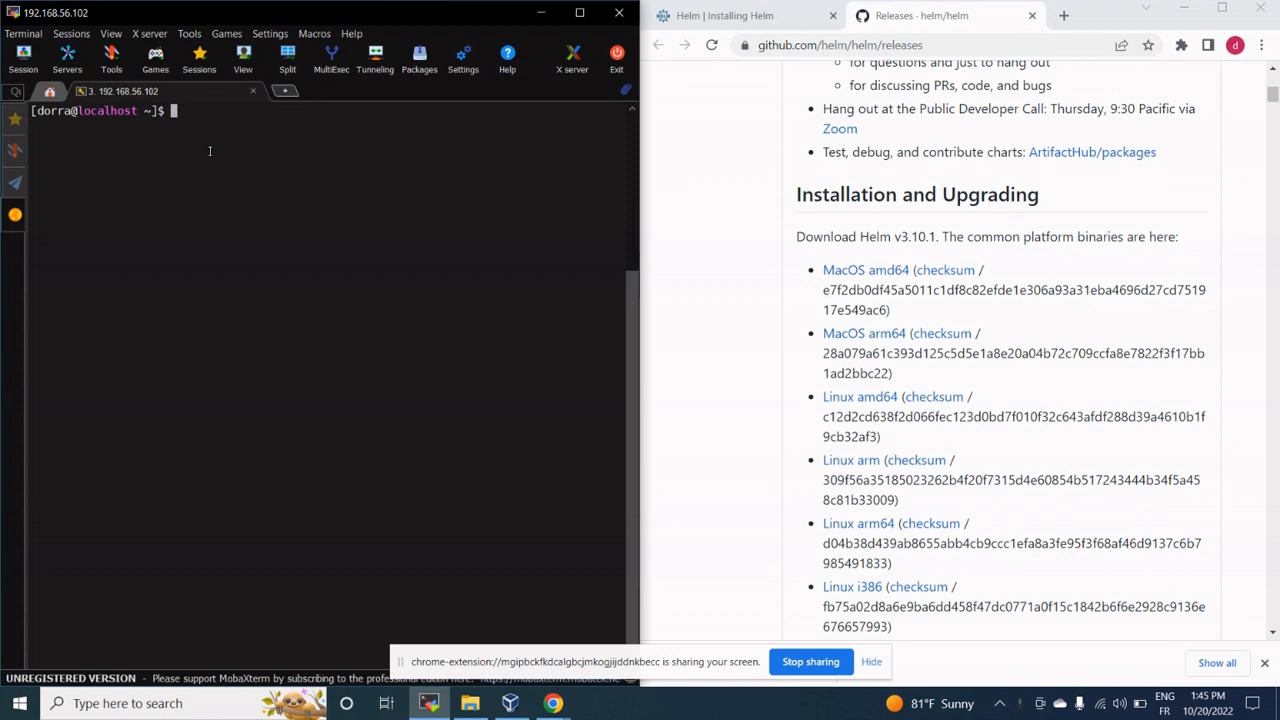
type("wget")
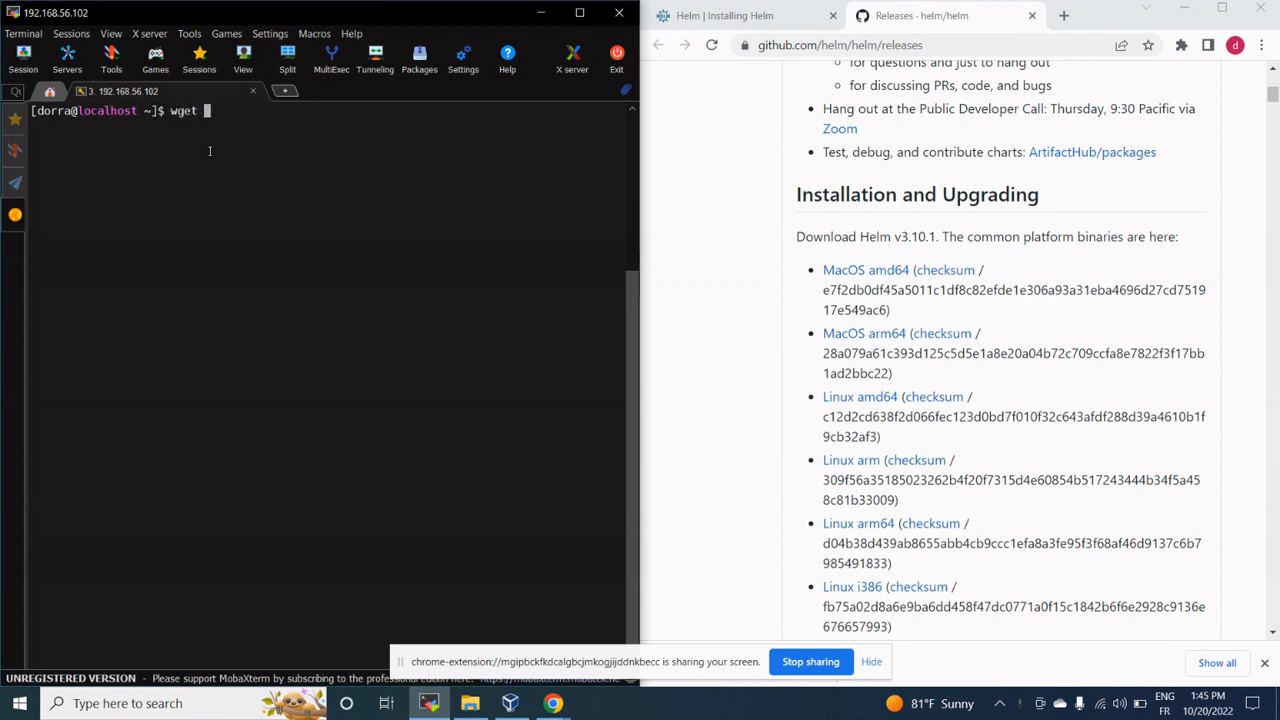
type("https://get.helm.sh/helm-v3.10.1-linux-amd64.tar.gz")
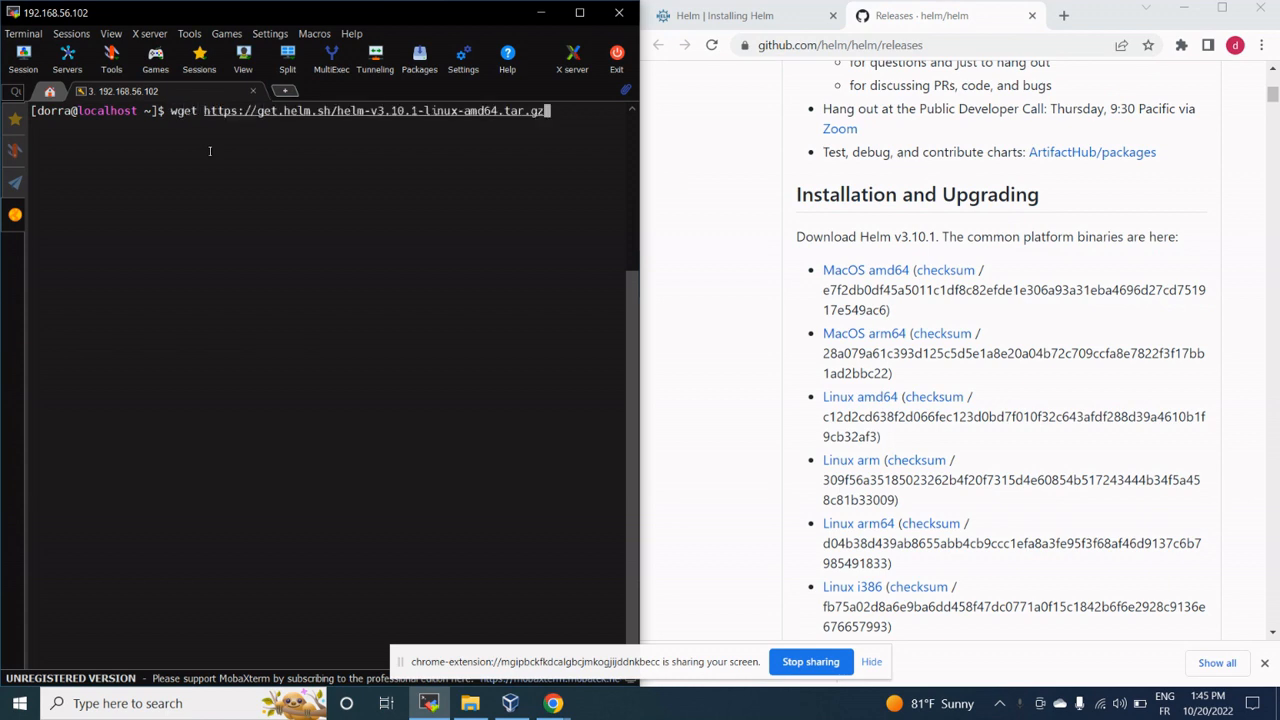
key("Return")
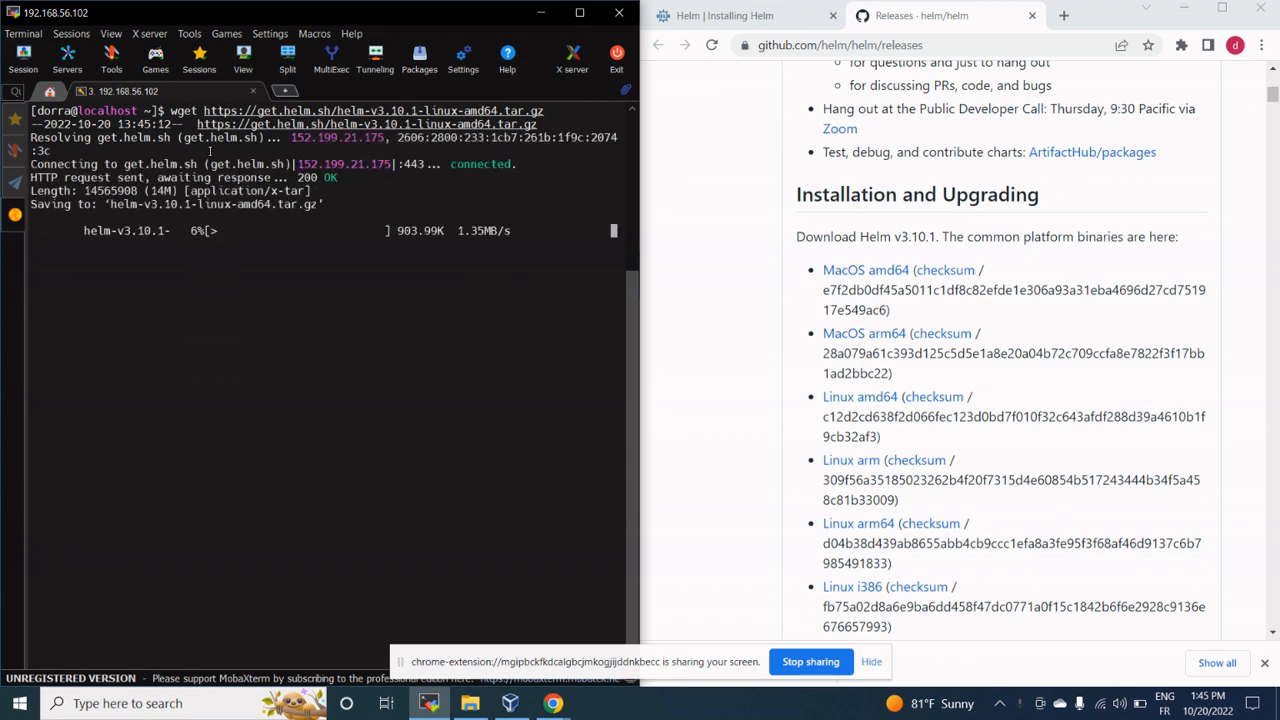
mouse_move(911, 147)
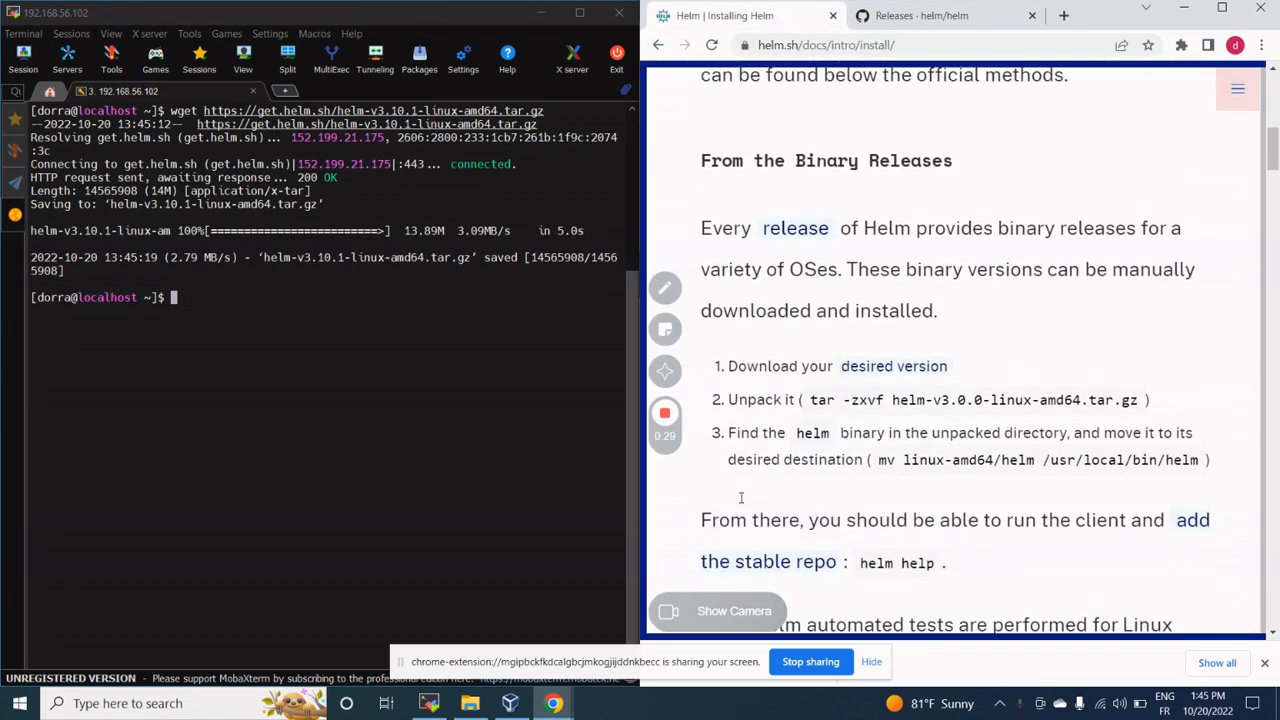
- Run tar -zxvf helm-v3.10.1-linux-amd64.tar.gz to extract the archive
scroll("down", 3)
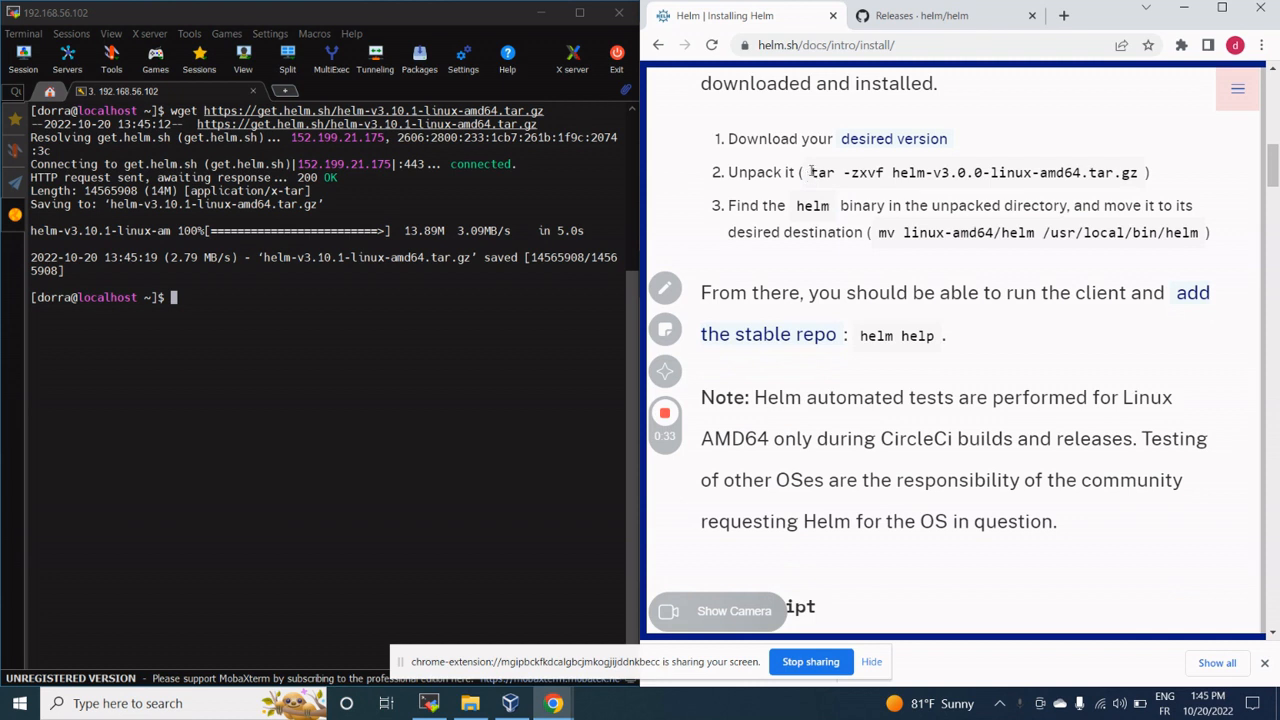
left_click_drag(809, 172, 1055, 172)
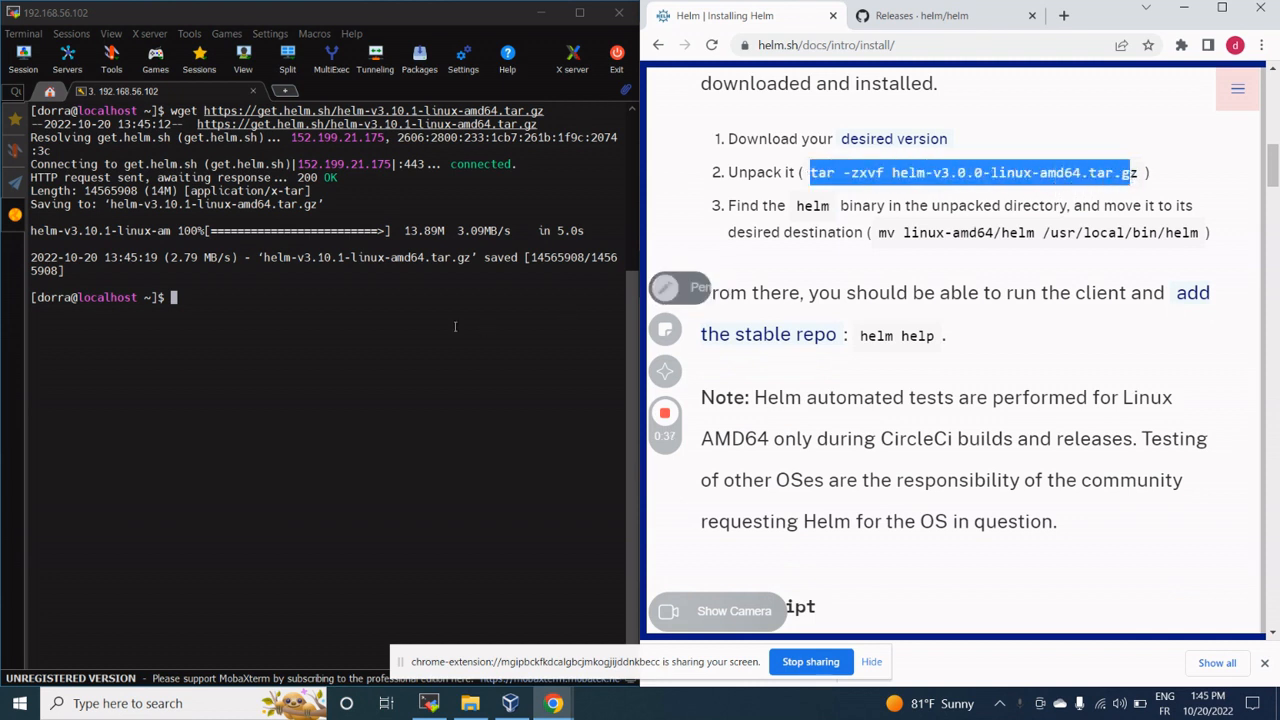
type("tar")
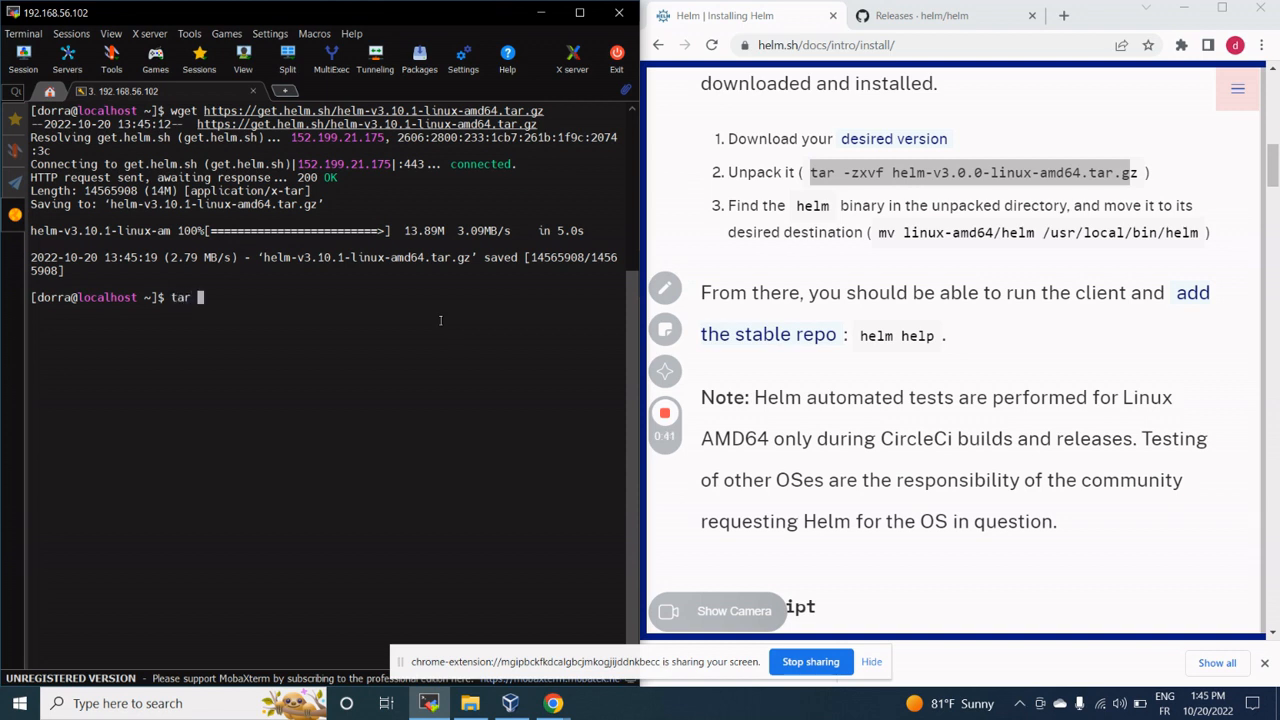
type("-zx")
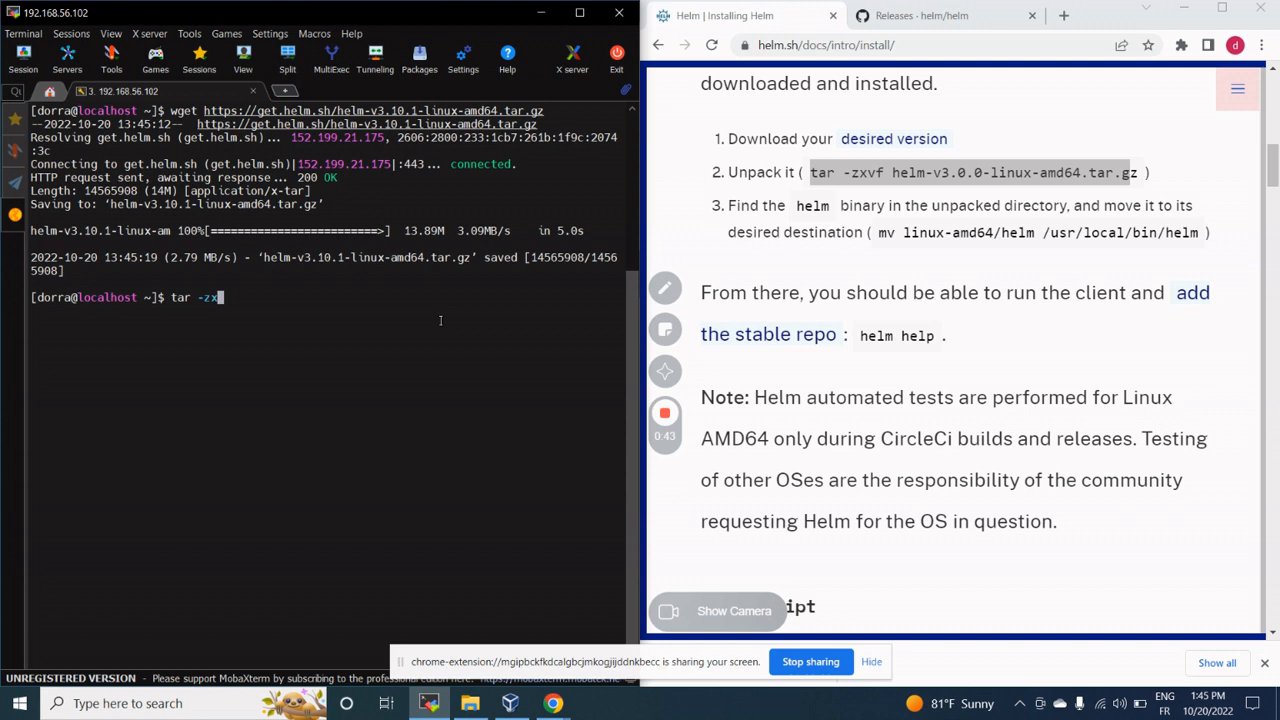
type("vf")
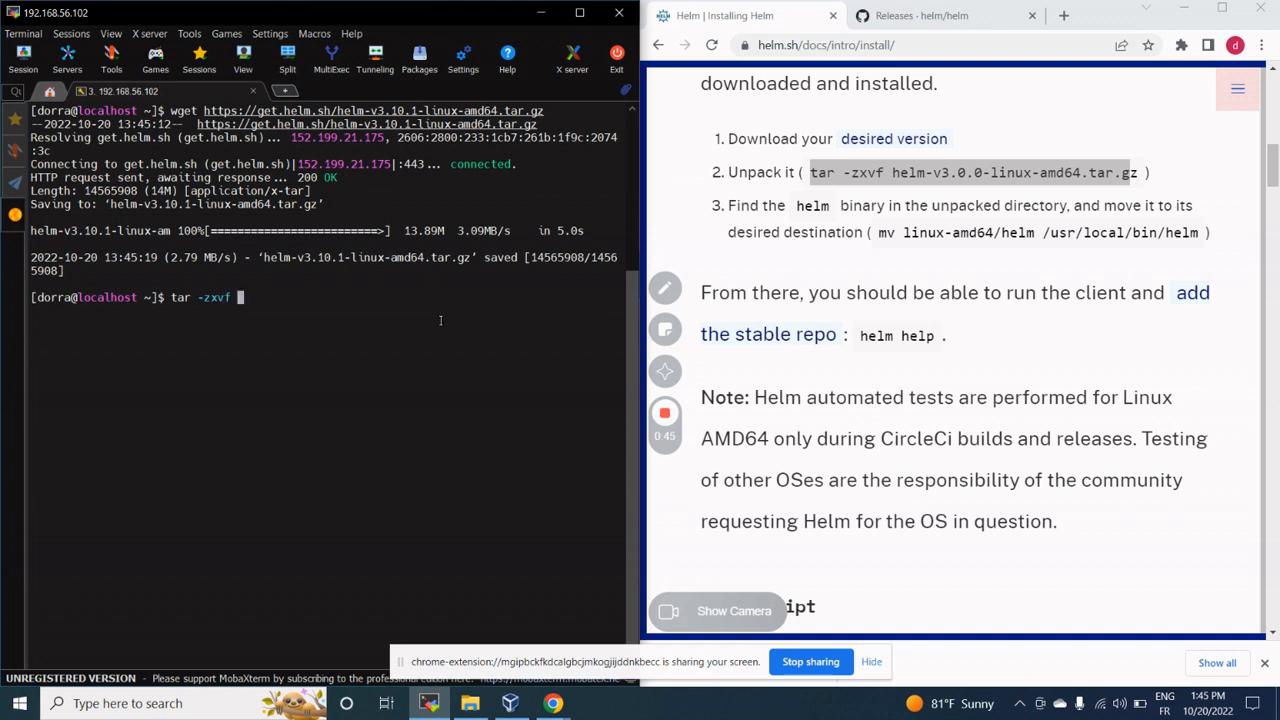
type("helm-v3.10.1-linux-amd64.tar.gz")
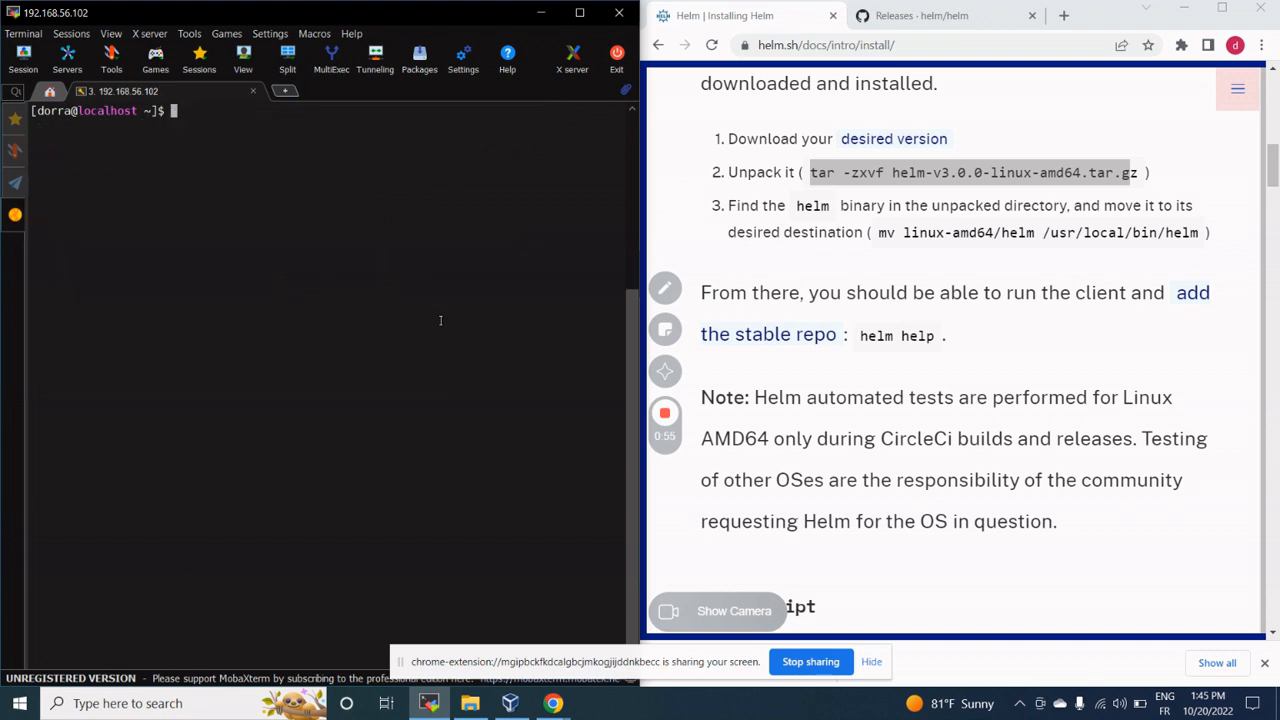
type("ls")
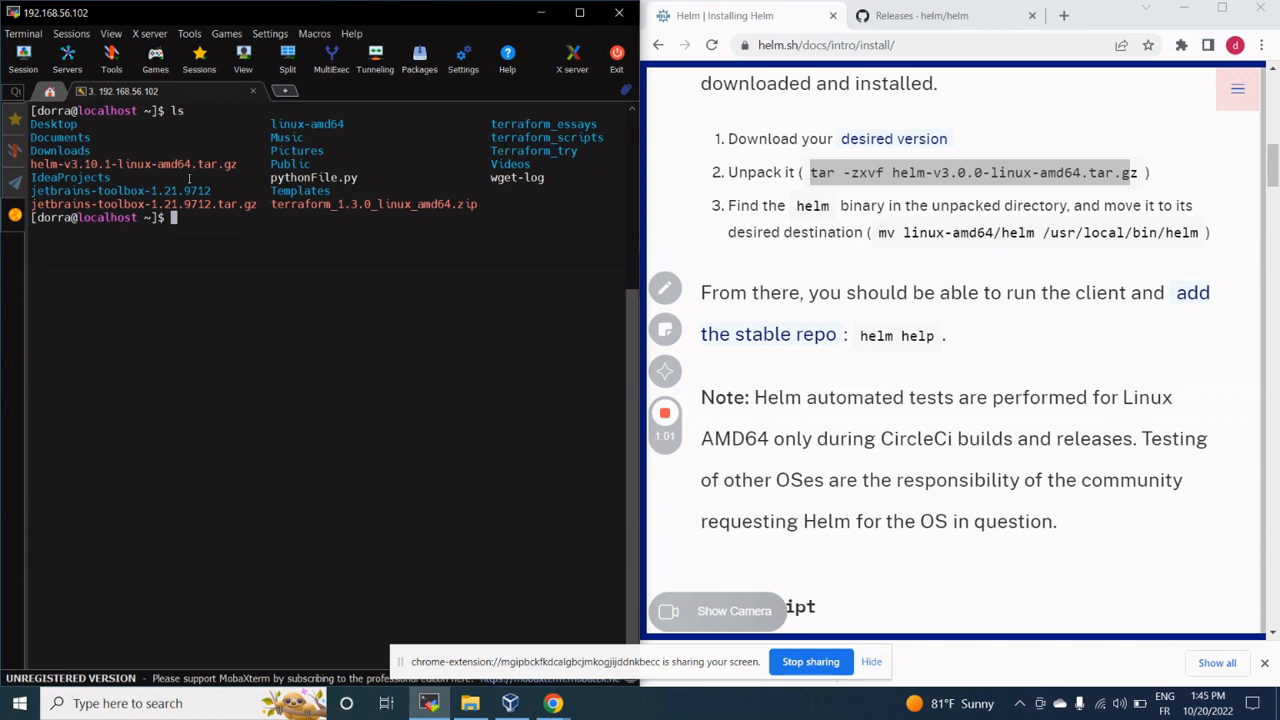
double_click(212, 163)
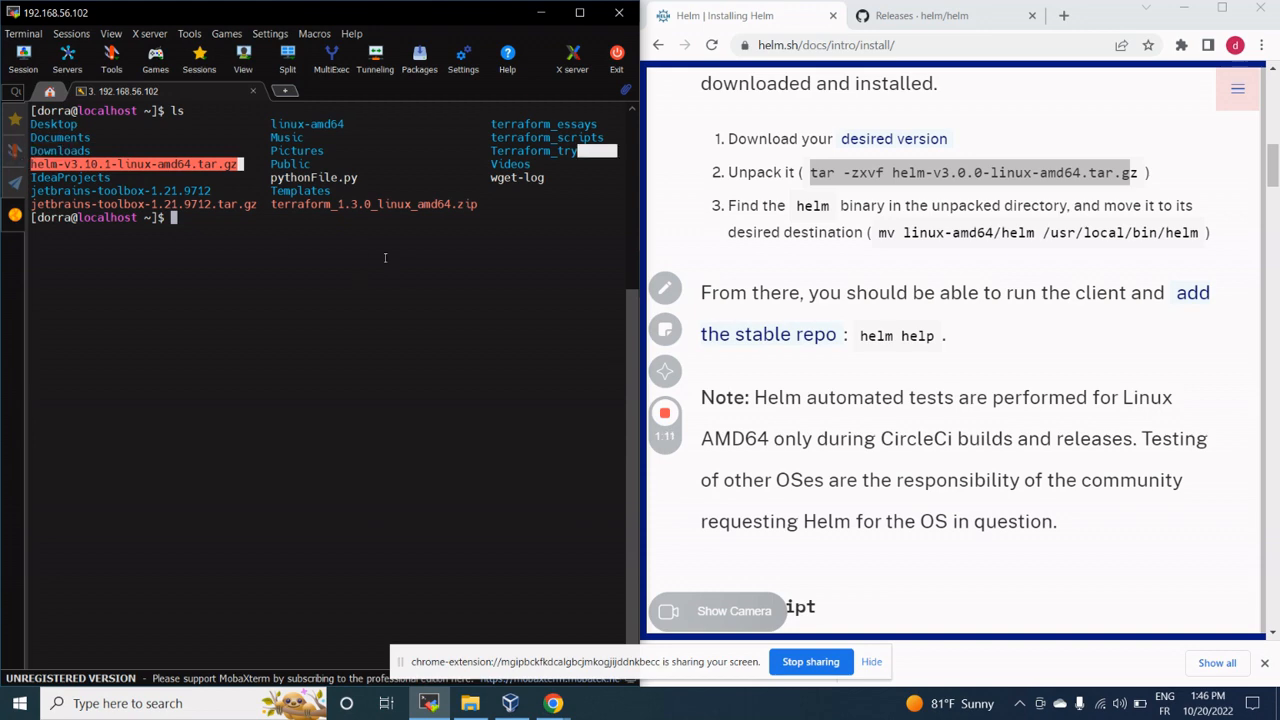
type("ll")
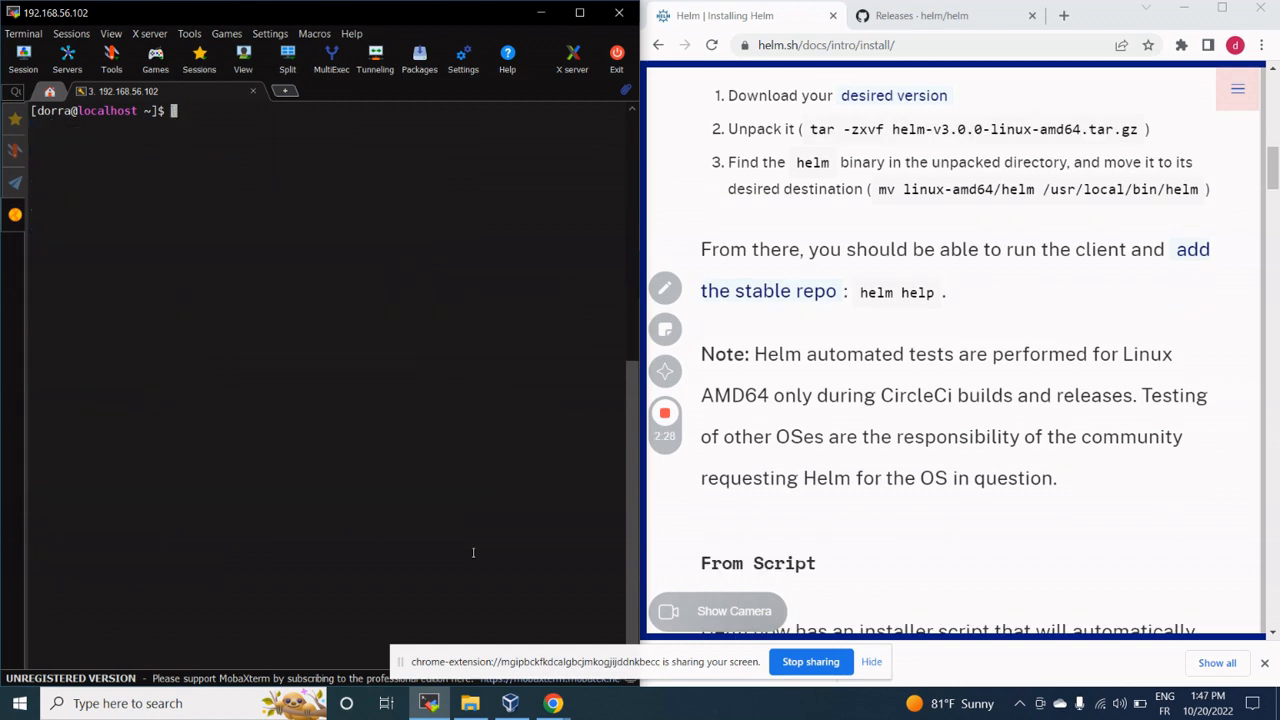
- Run mv linux-amd64/helm /usr/local/bin/helm, which fails with permission denied
type("mv")
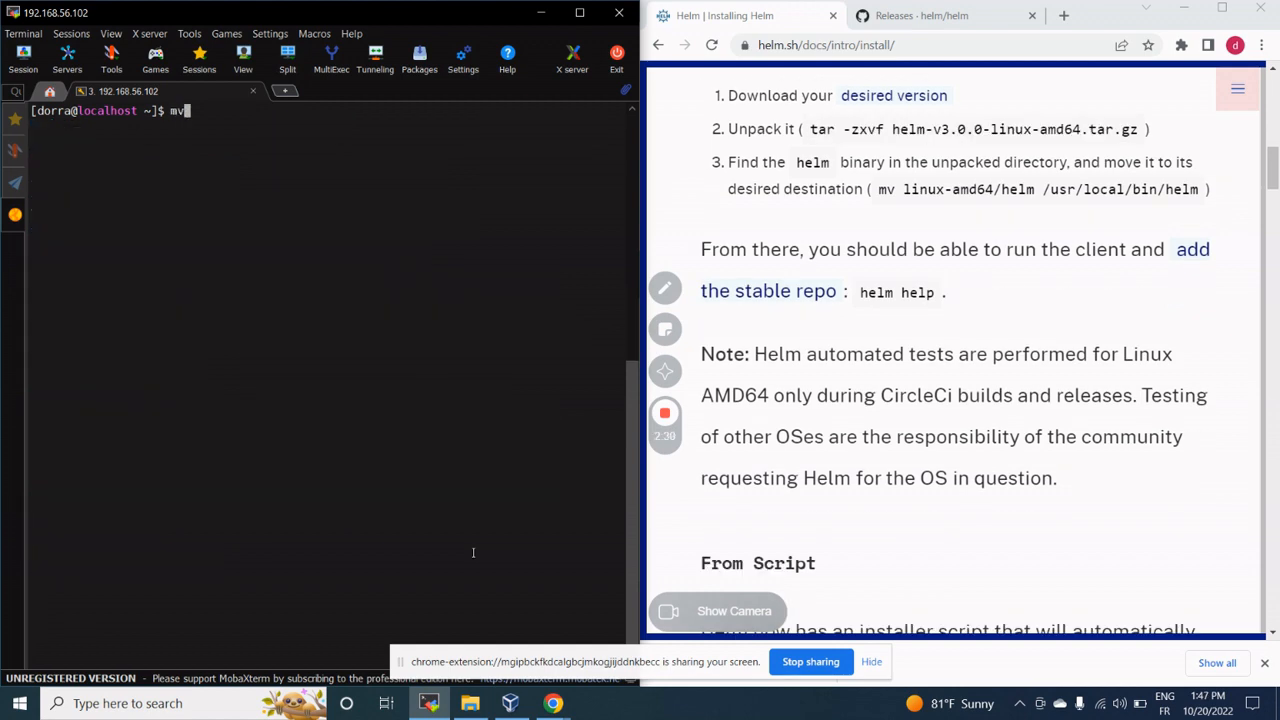
type("linux-amd64/")
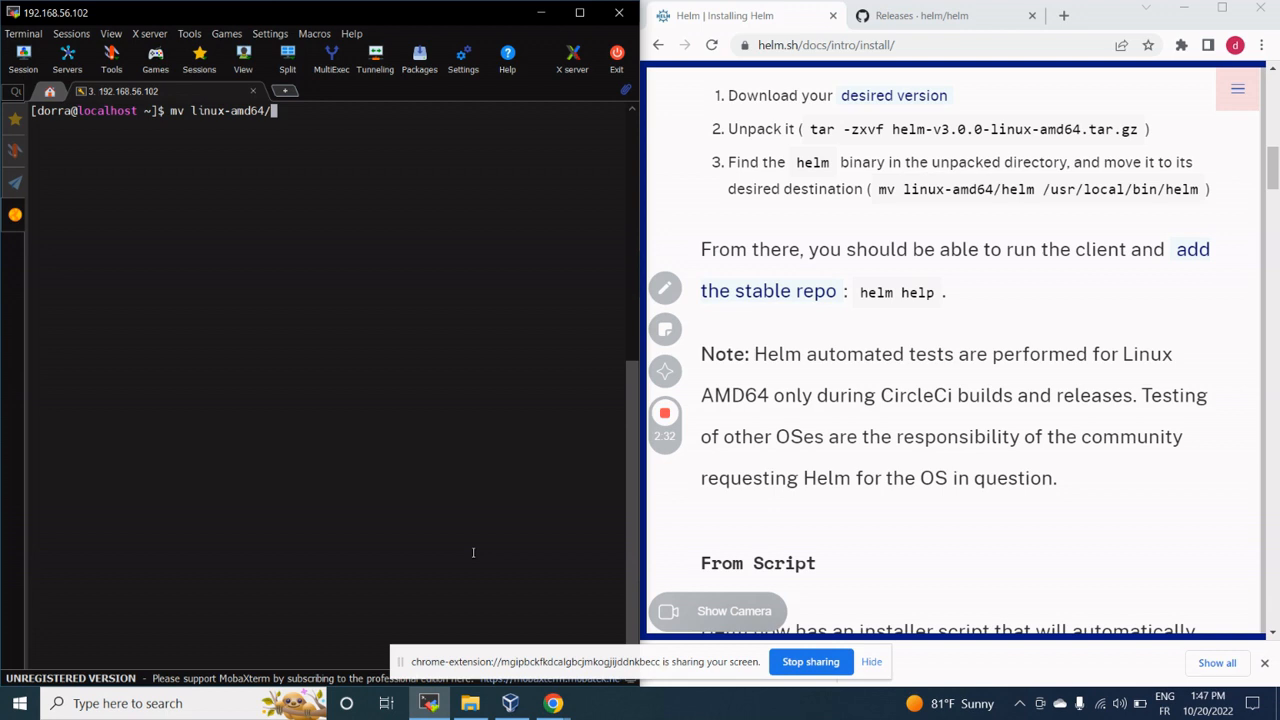
type("helm")
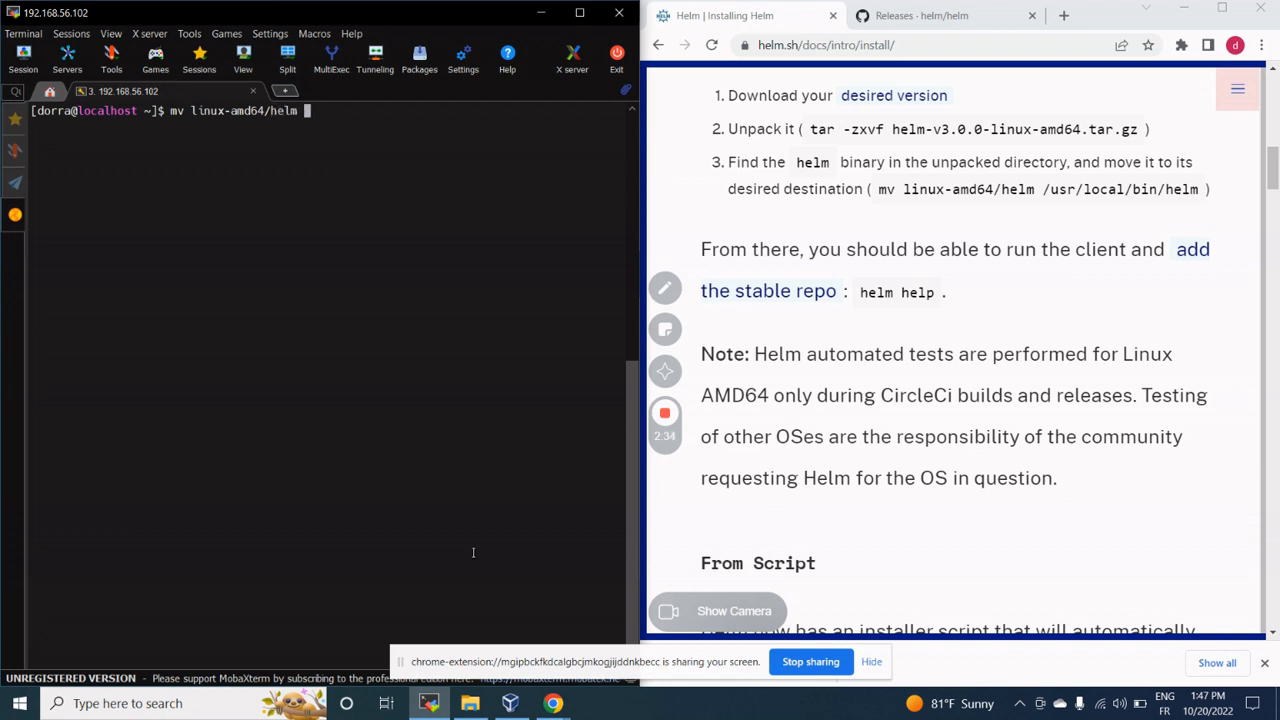
type("/usr/")
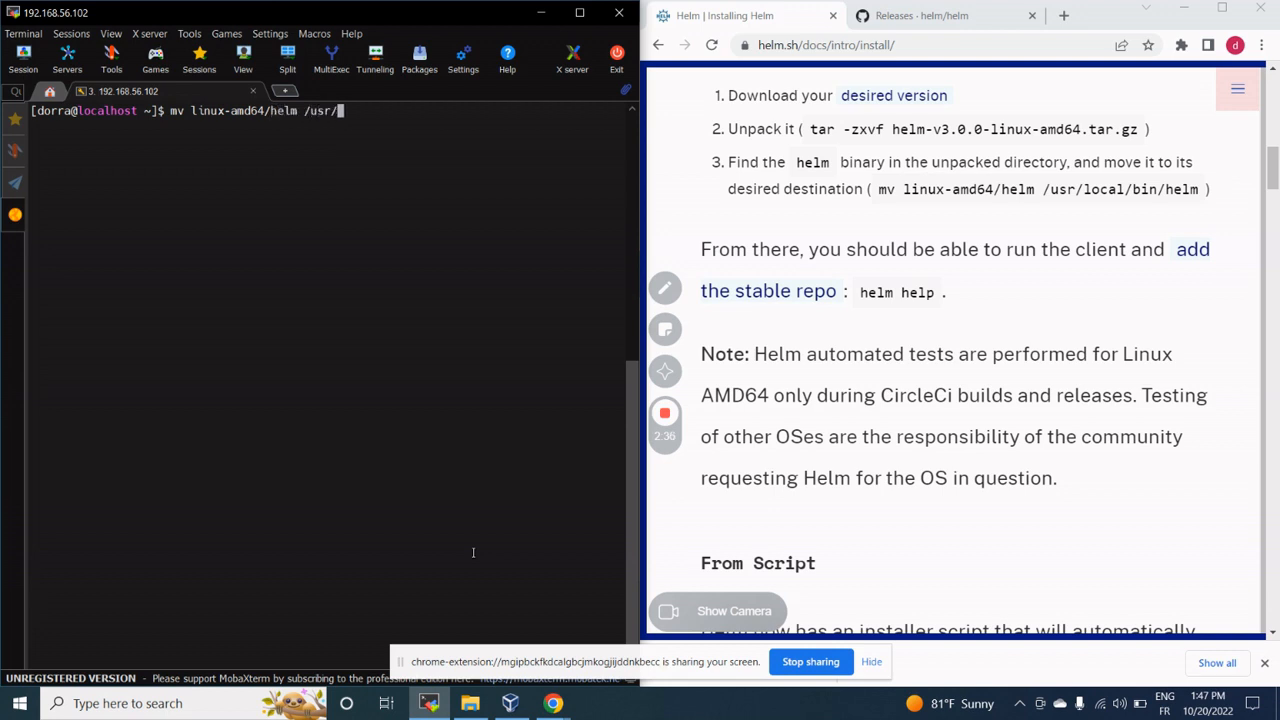
type("local/")
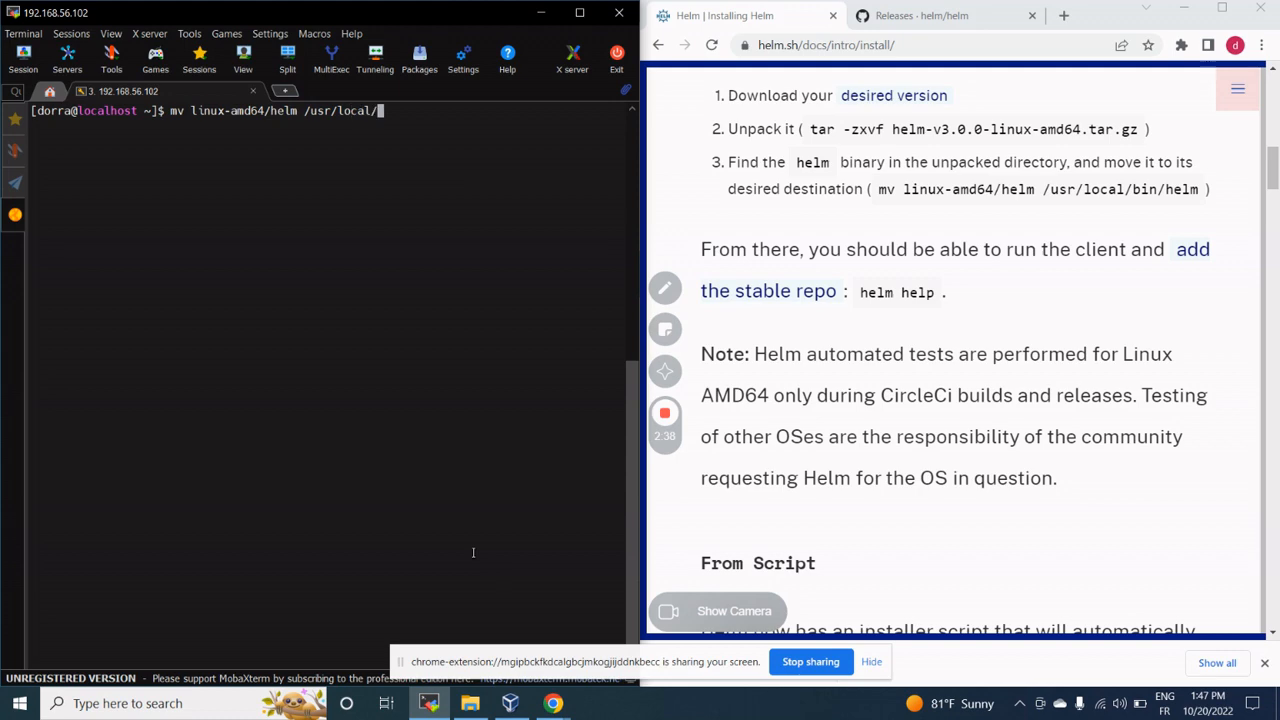
type("bin/")
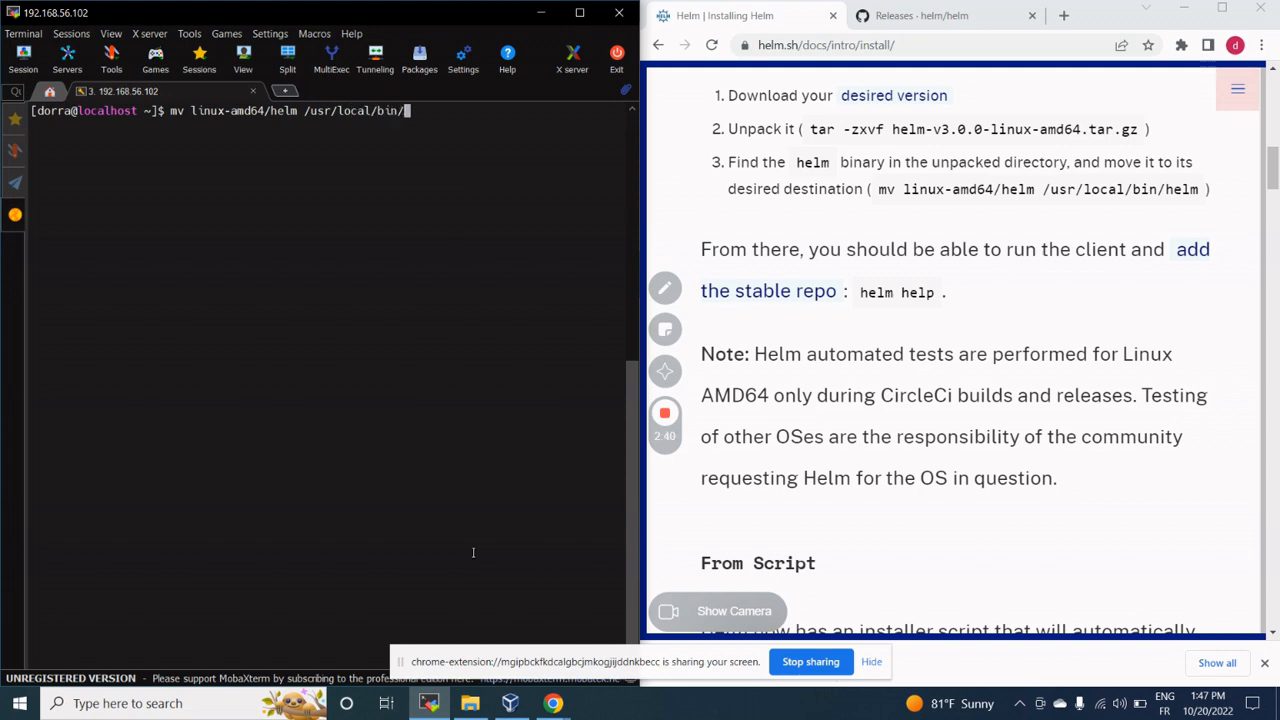
type("helm")
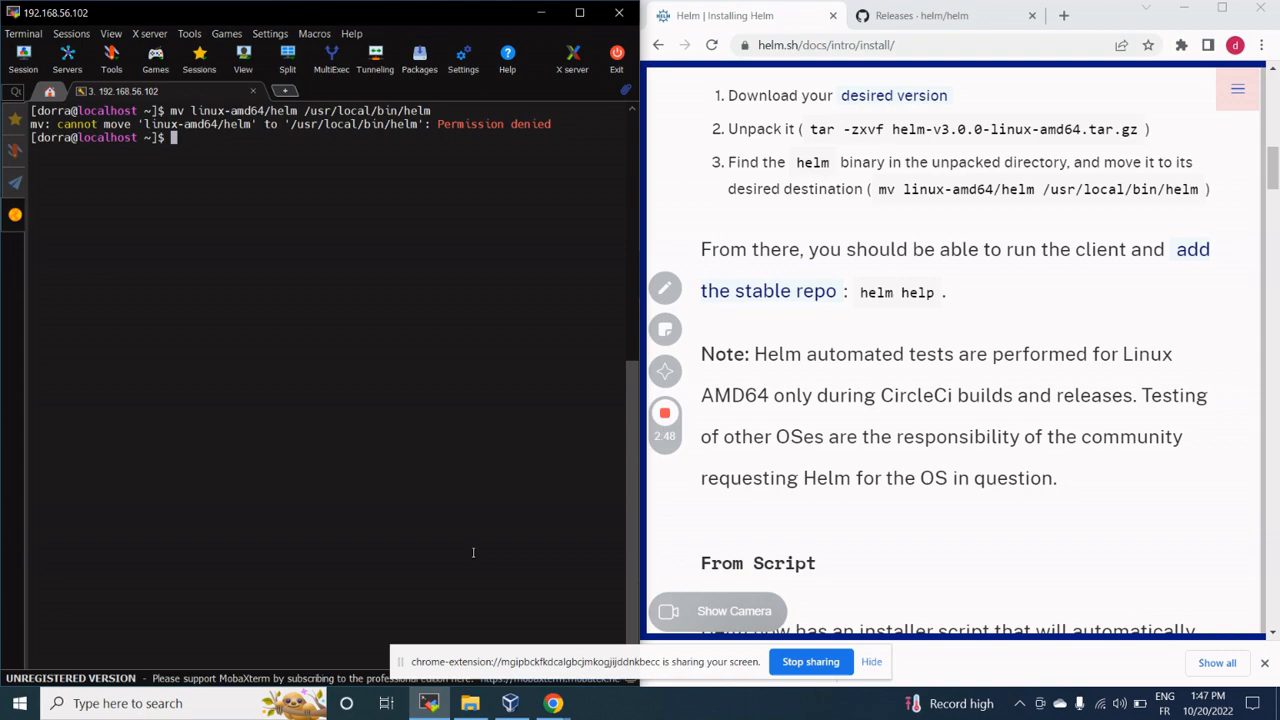
- Rerun the move with sudo and verify /usr/local/bin/helm using sudo ls
type("mv linux-amd64/helm /usr/local/bin/helm")
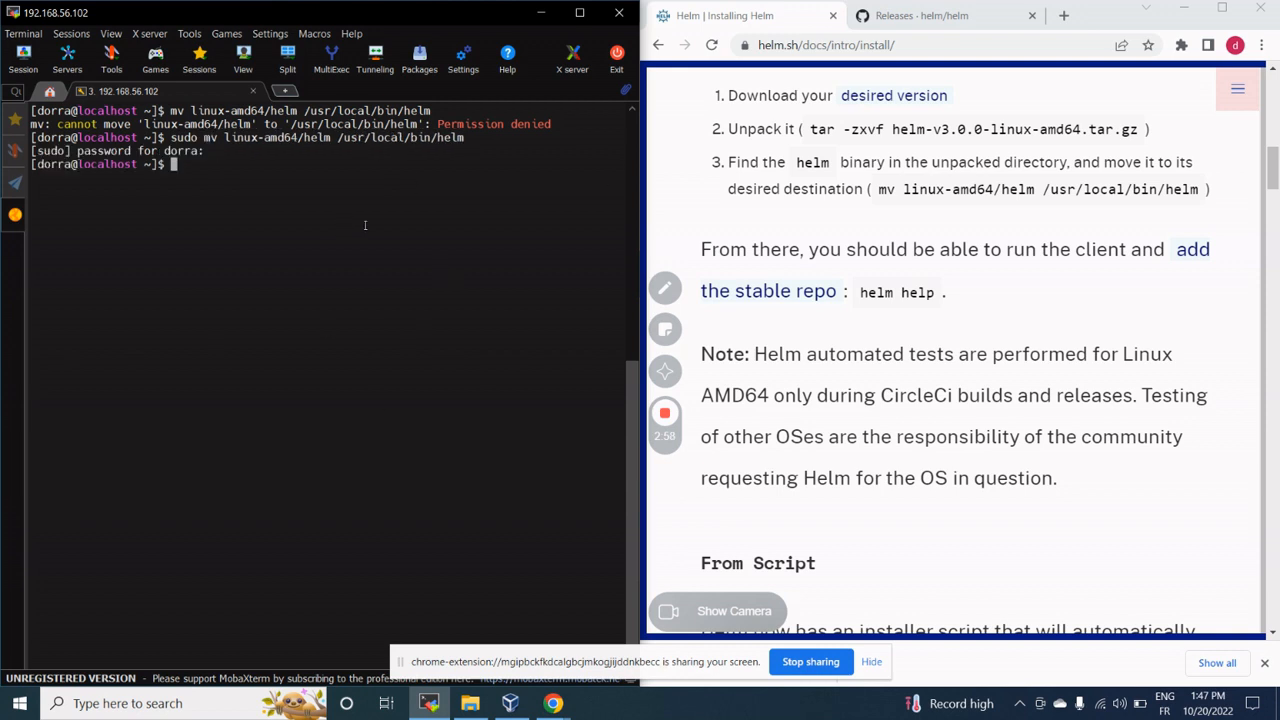
type("sudo ls")
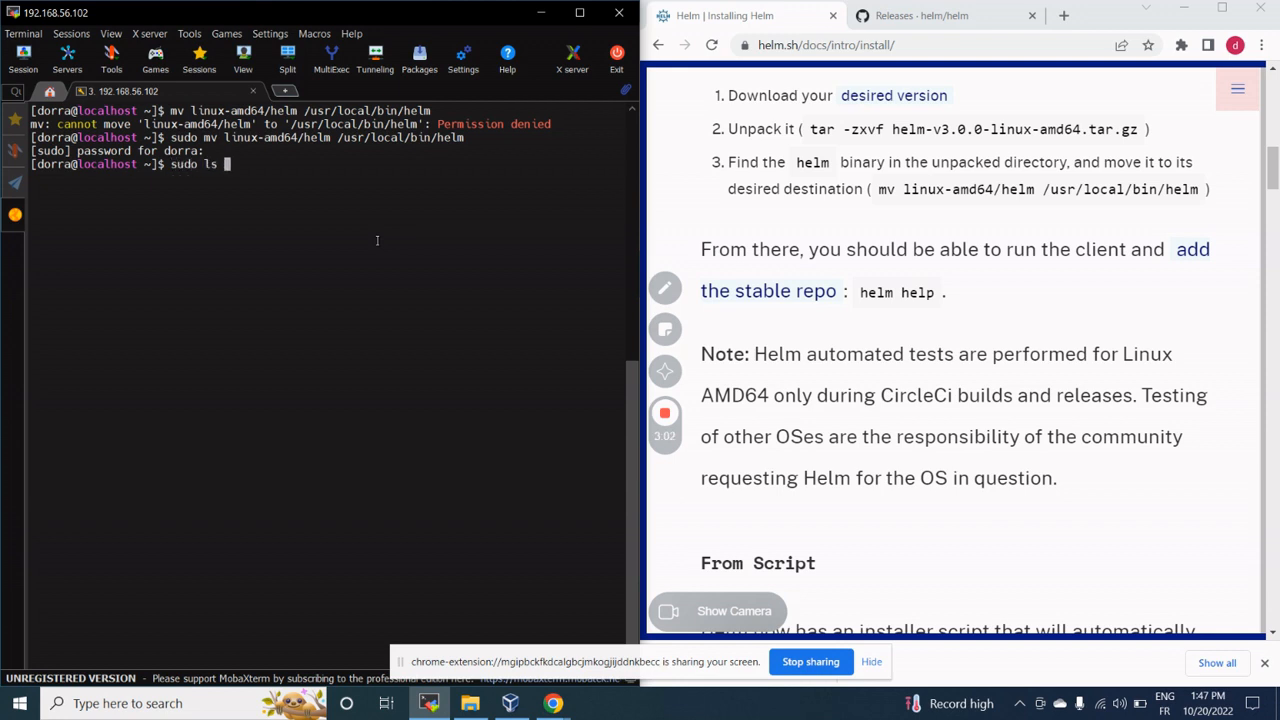
type("/usr/local/")
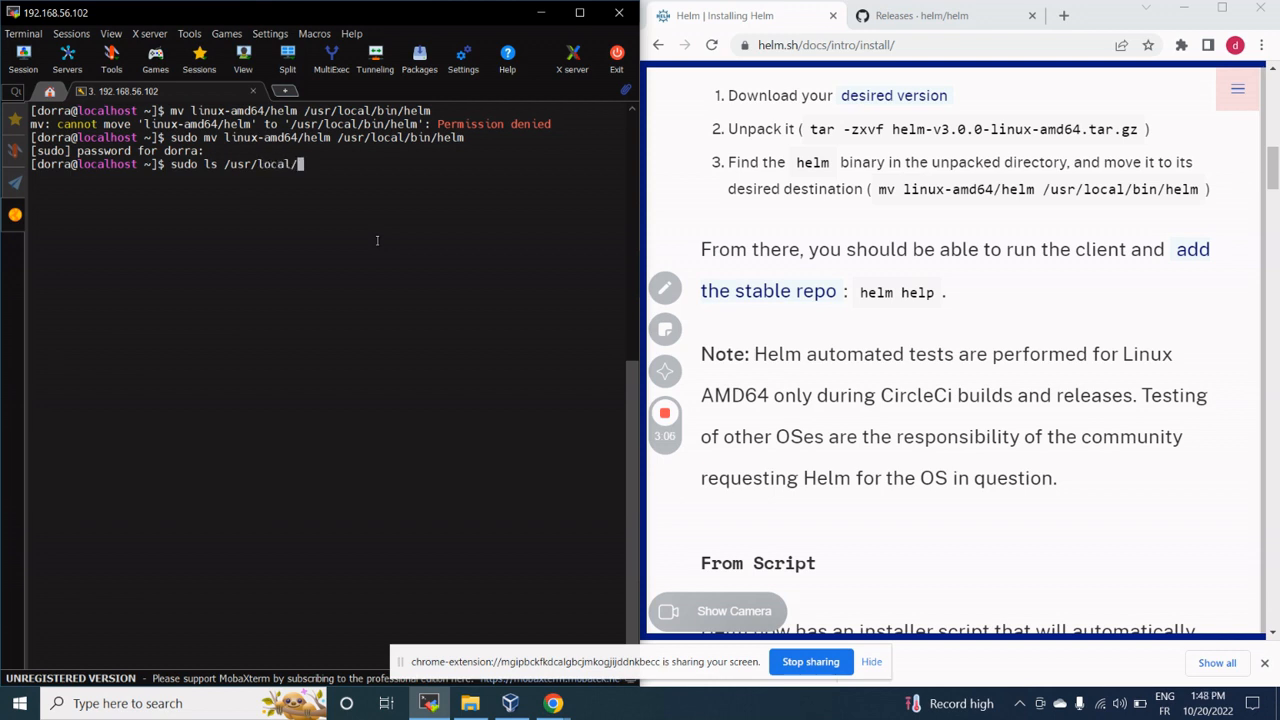
type("bin/helm")
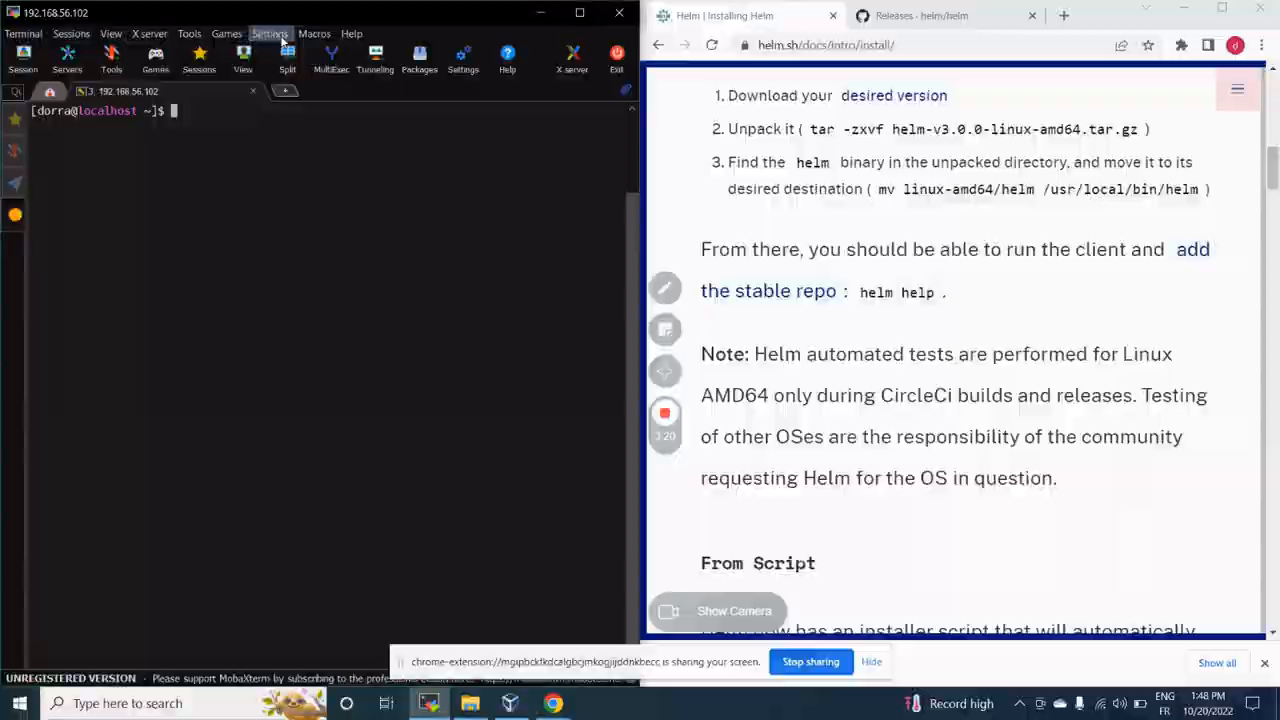
- Run helm and scroll through its usage, commands and flags output
type("hel")
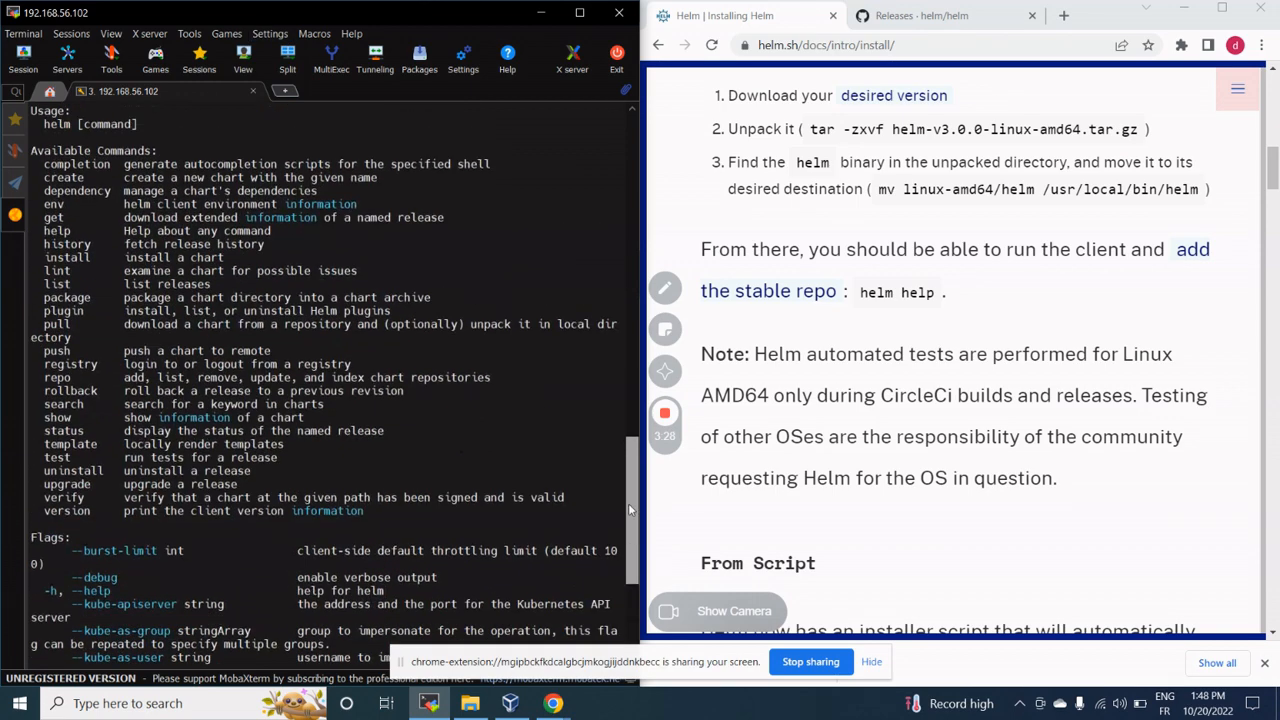
scroll("down", 3)
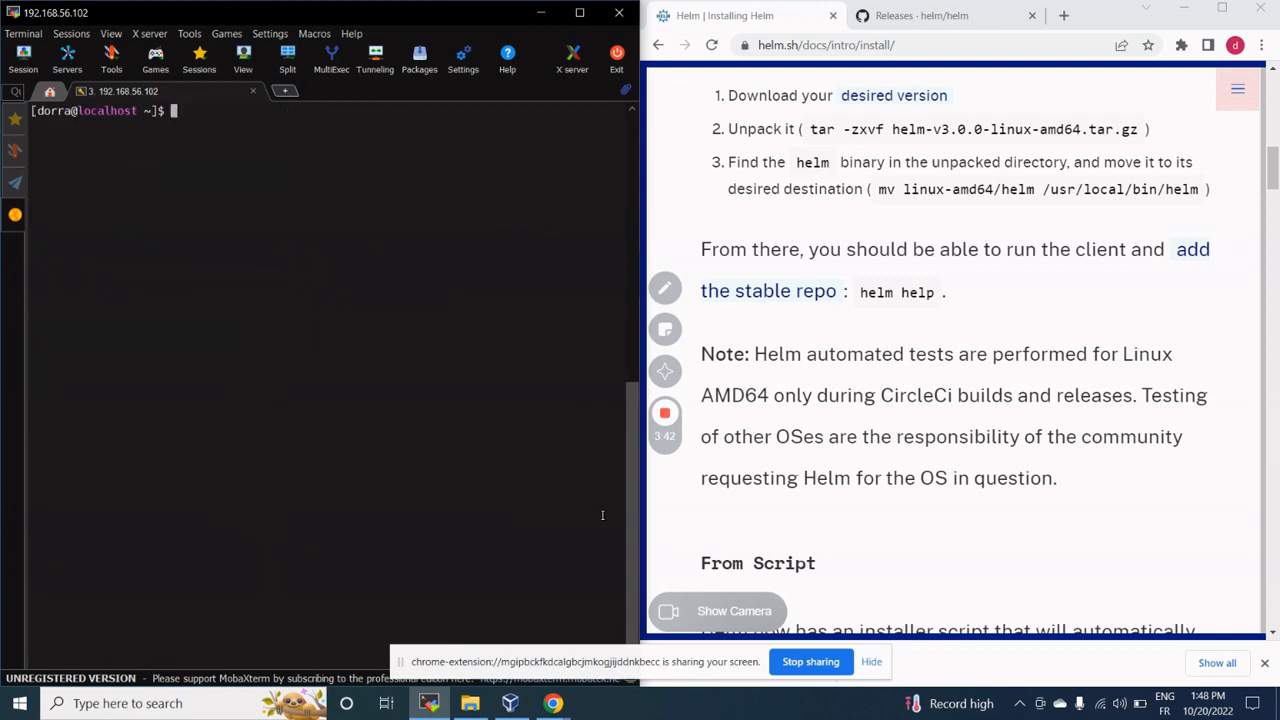
- Run helm --version in the terminal to check the installed Helm client version
type("helm")
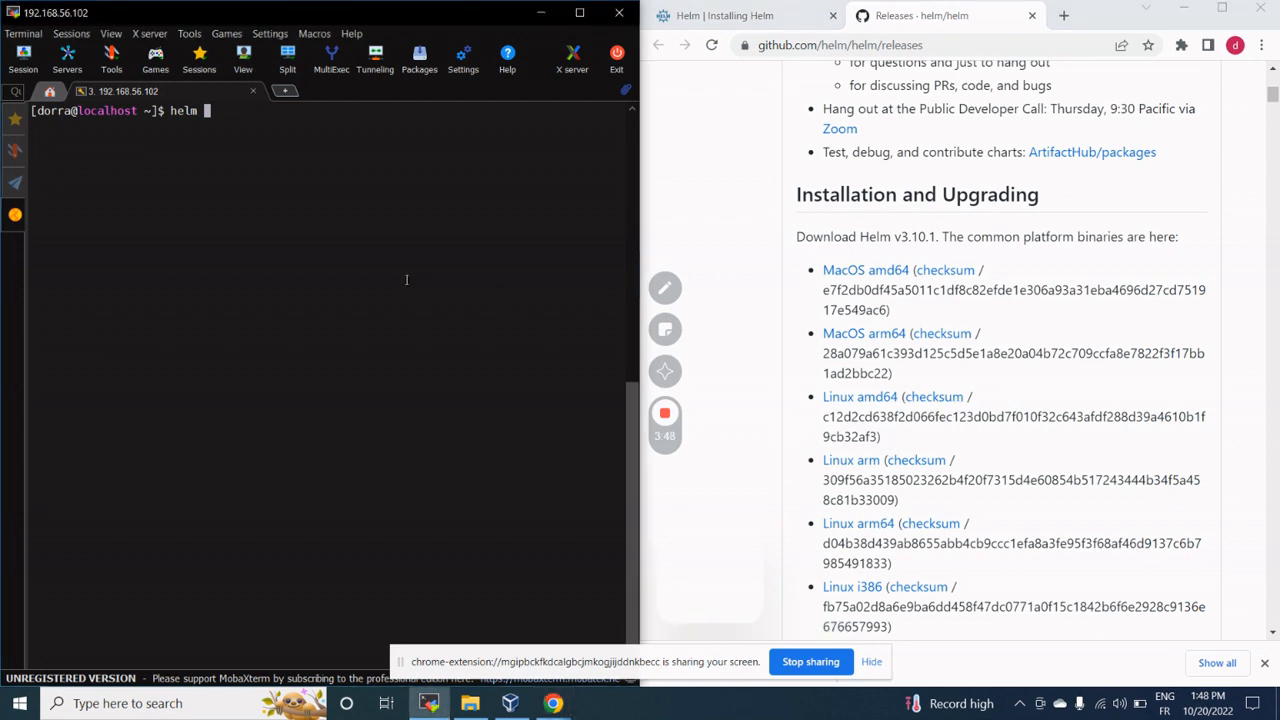
type("--versio")
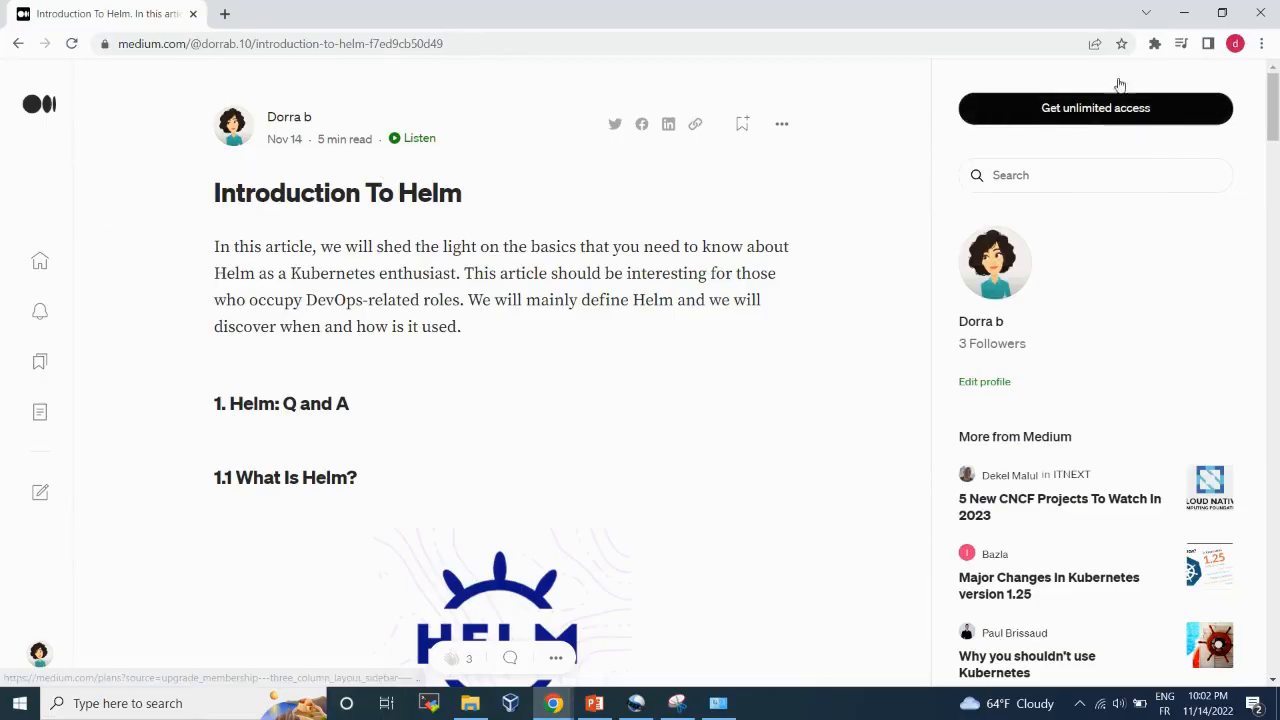
- Scroll through the Introduction To Helm article to its closing Get Started With Helm section
scroll("down", 3)
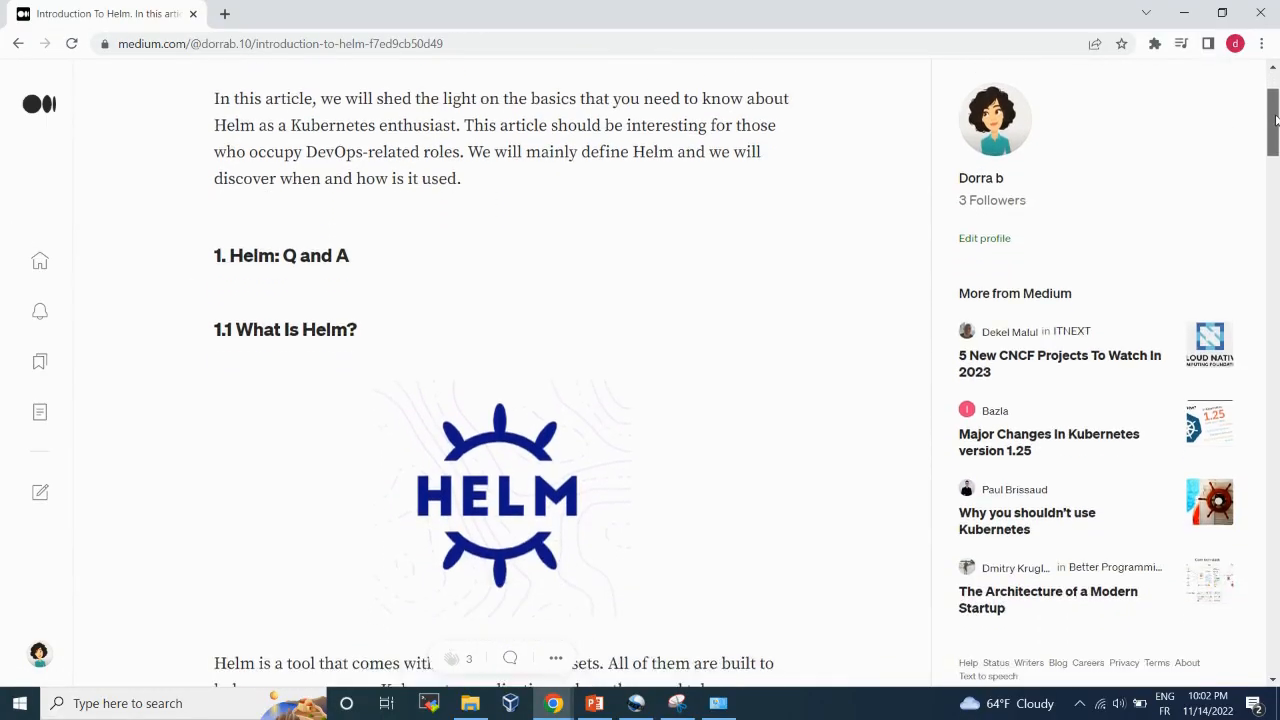
scroll("down", 3)
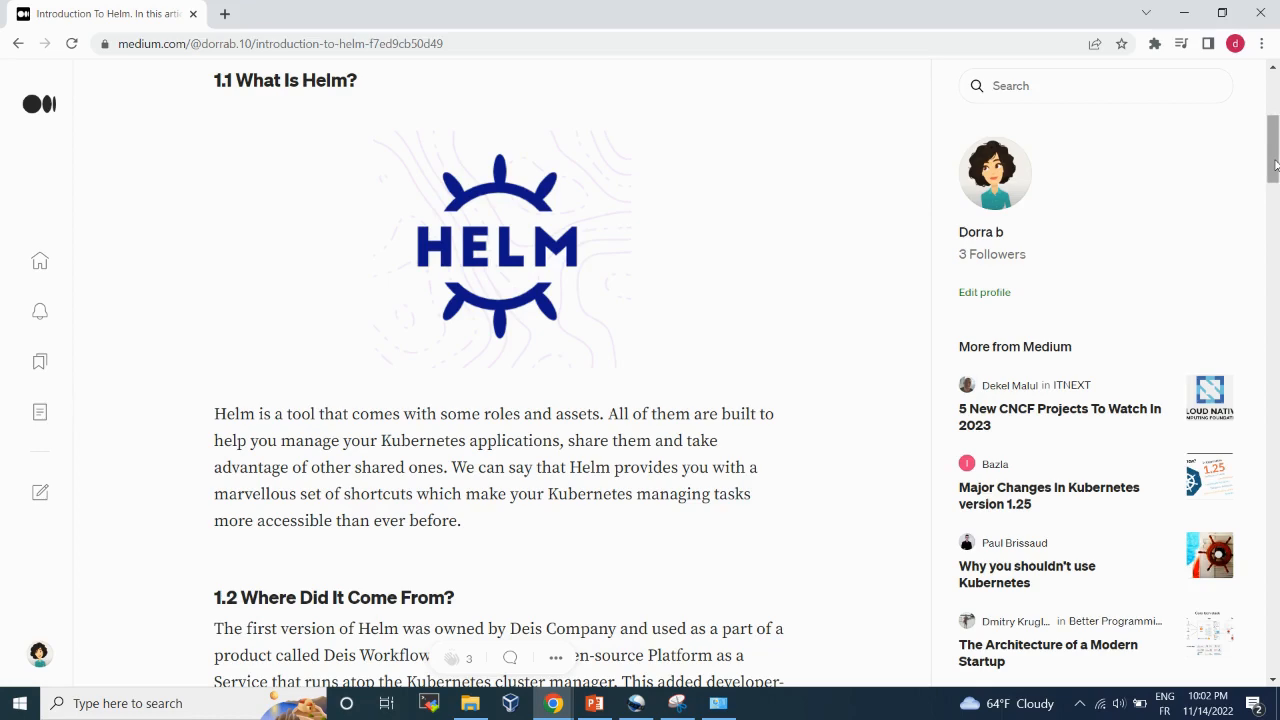
scroll("down", 3)
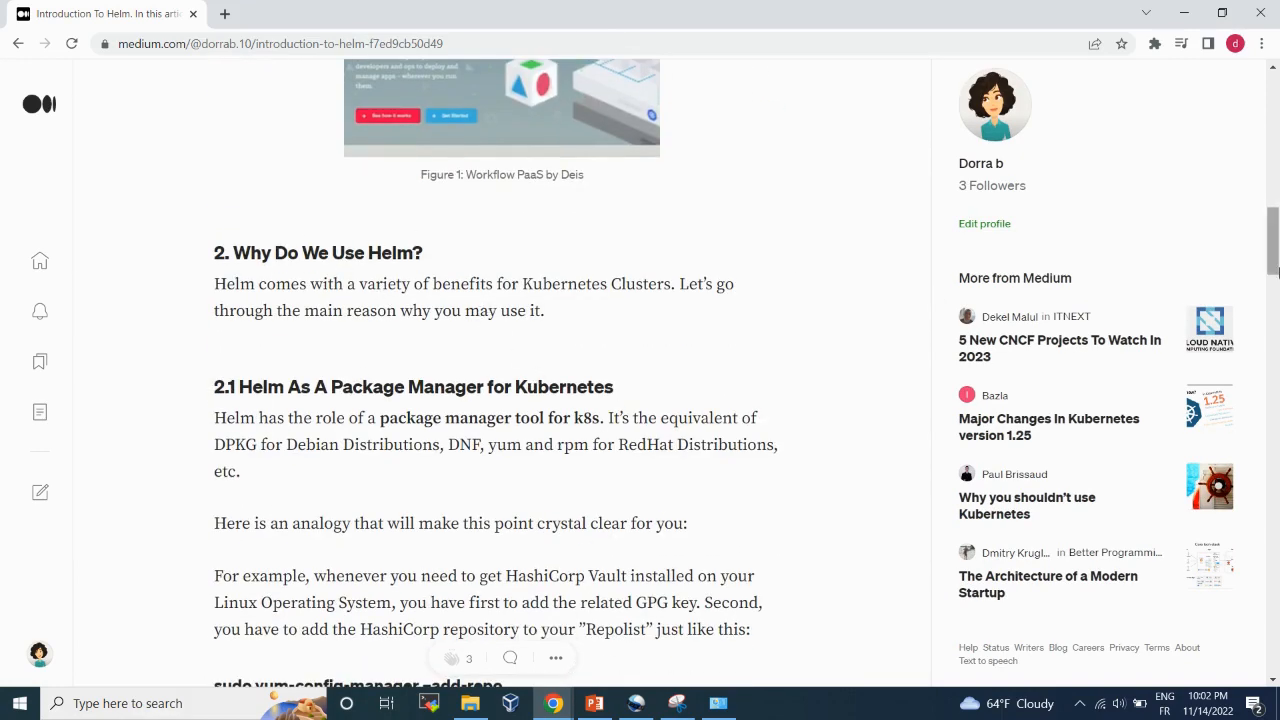
scroll("down", 3)
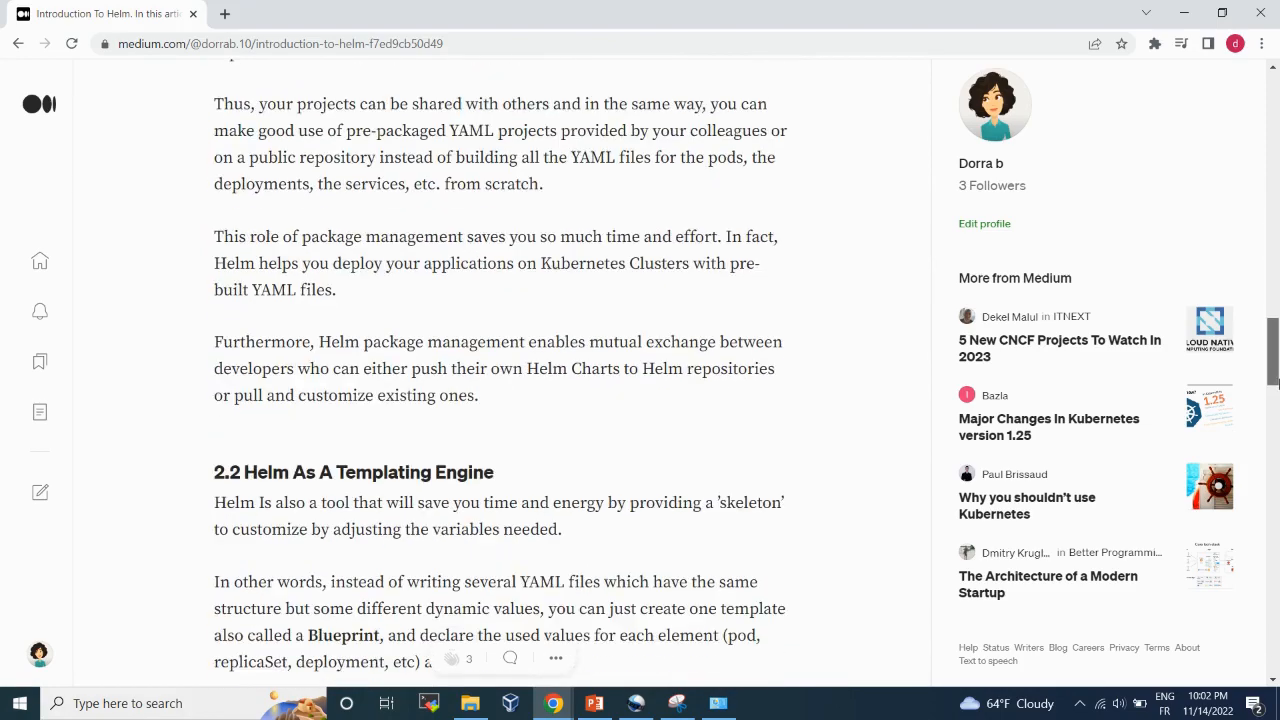
scroll("down", 3)
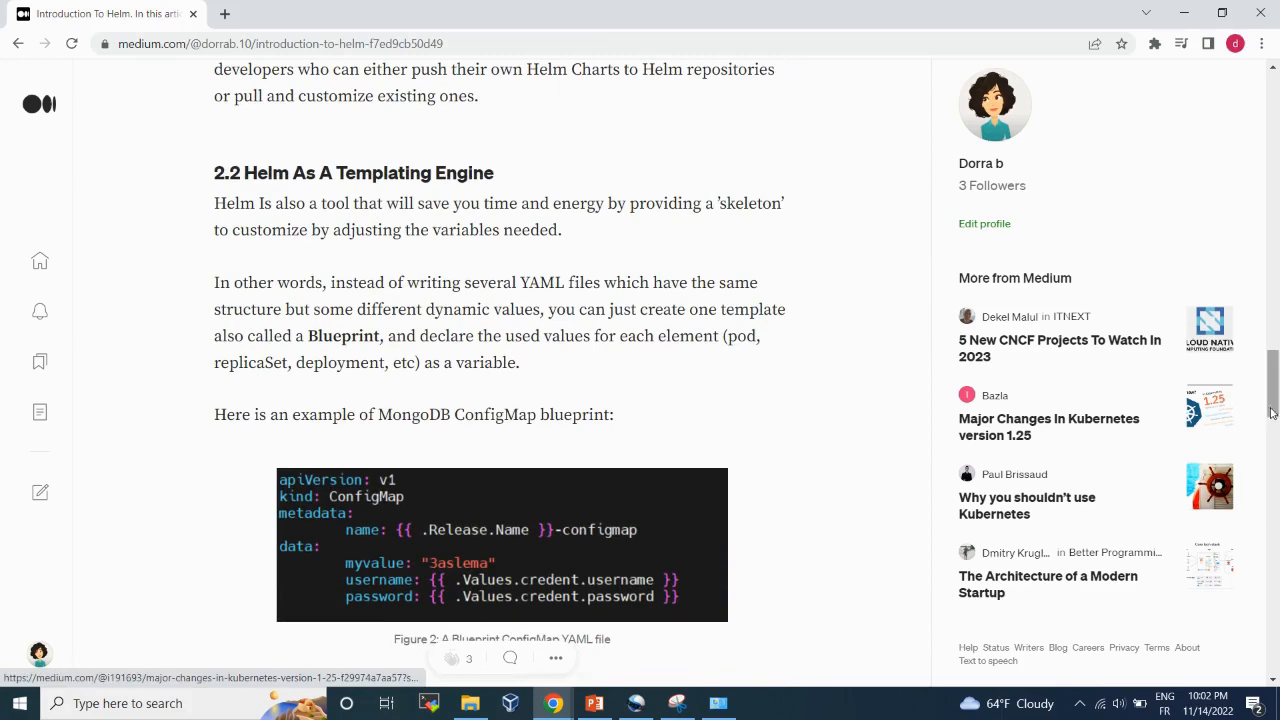
scroll("down", 3)
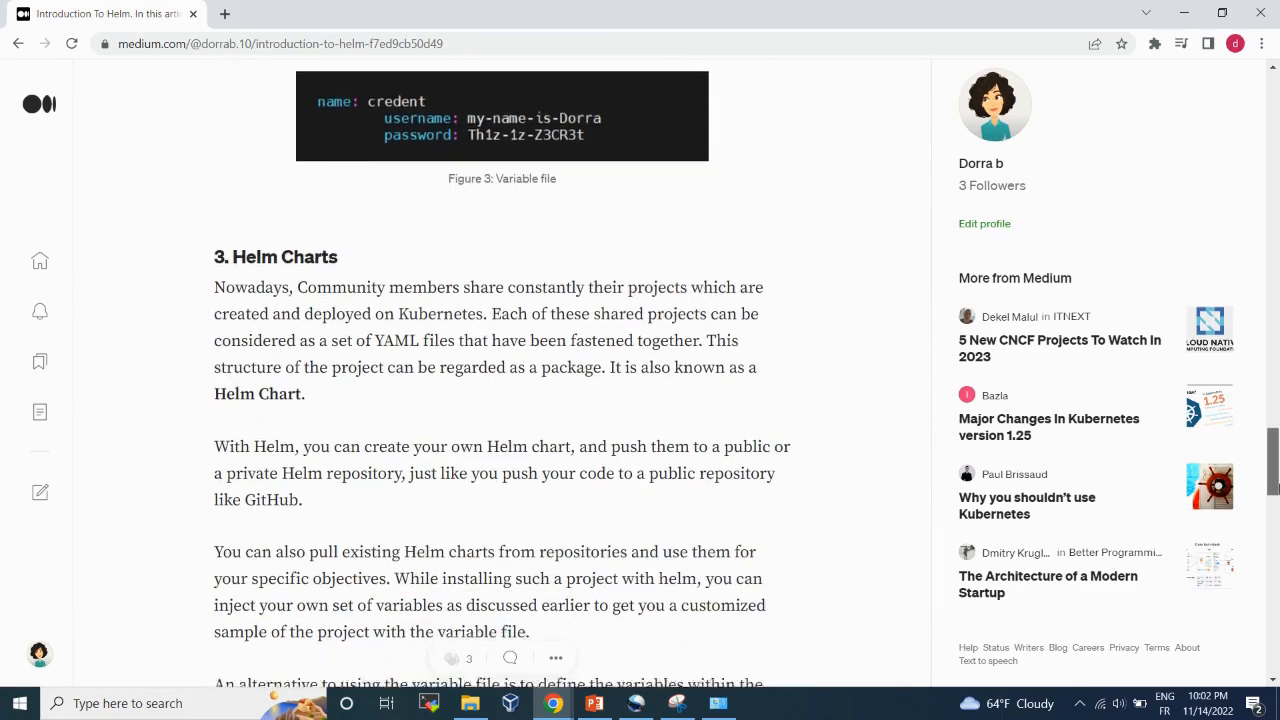
scroll("down", 3)
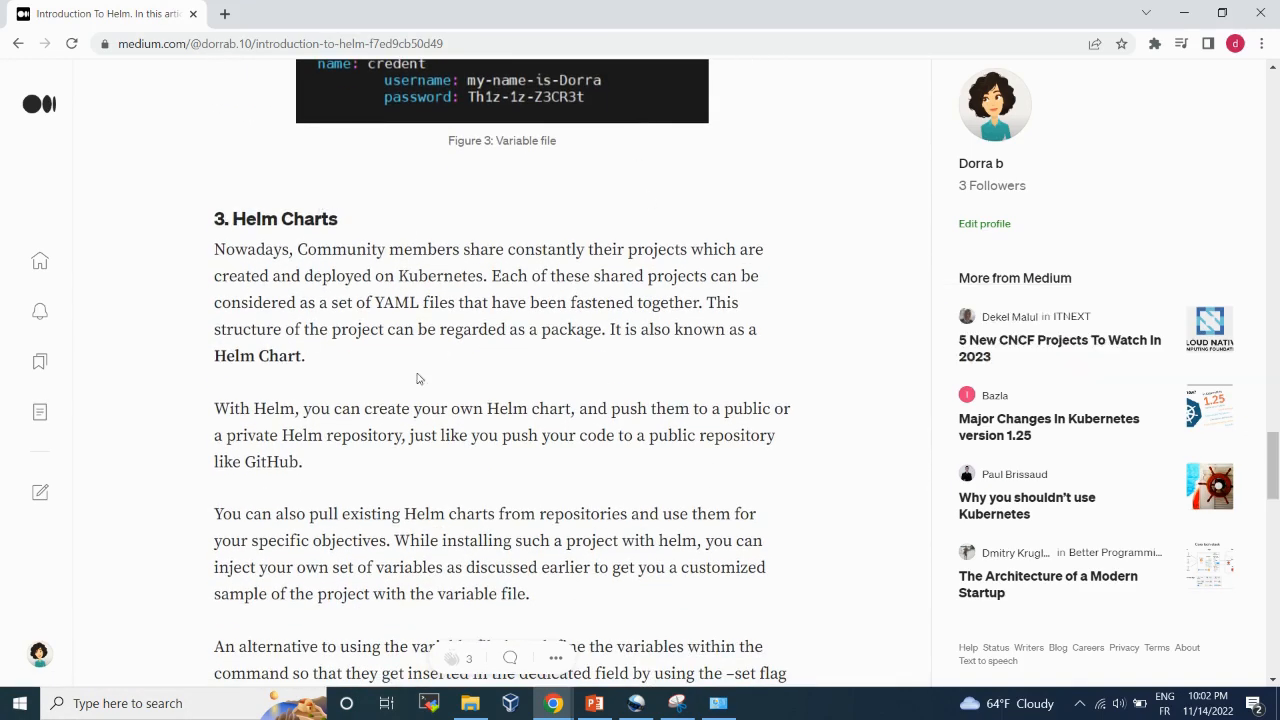
scroll("down", 3)
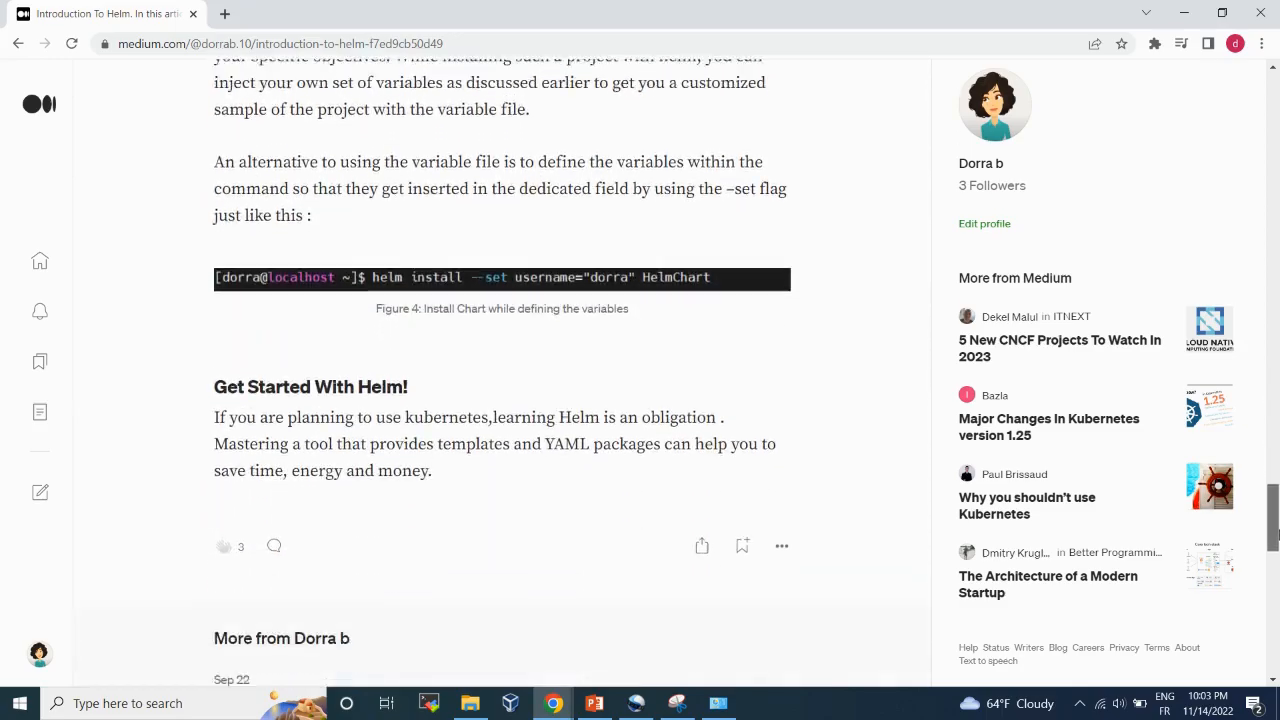
scroll("down", 3)
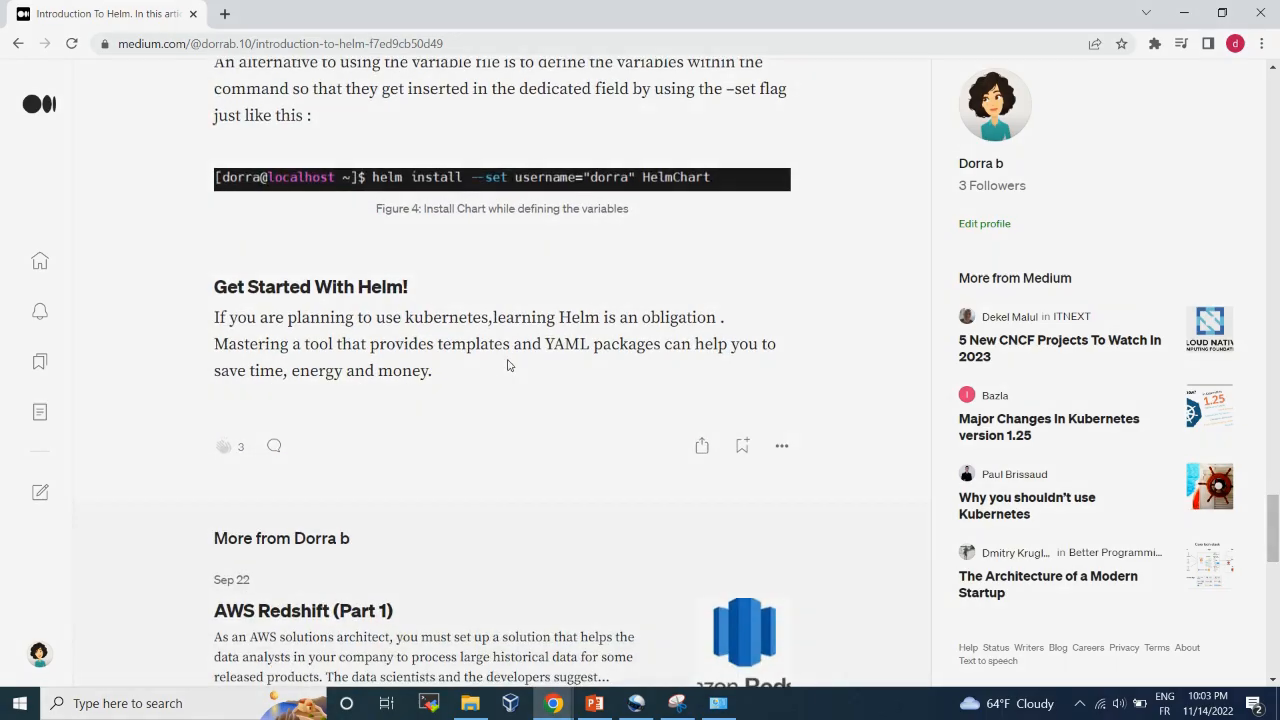